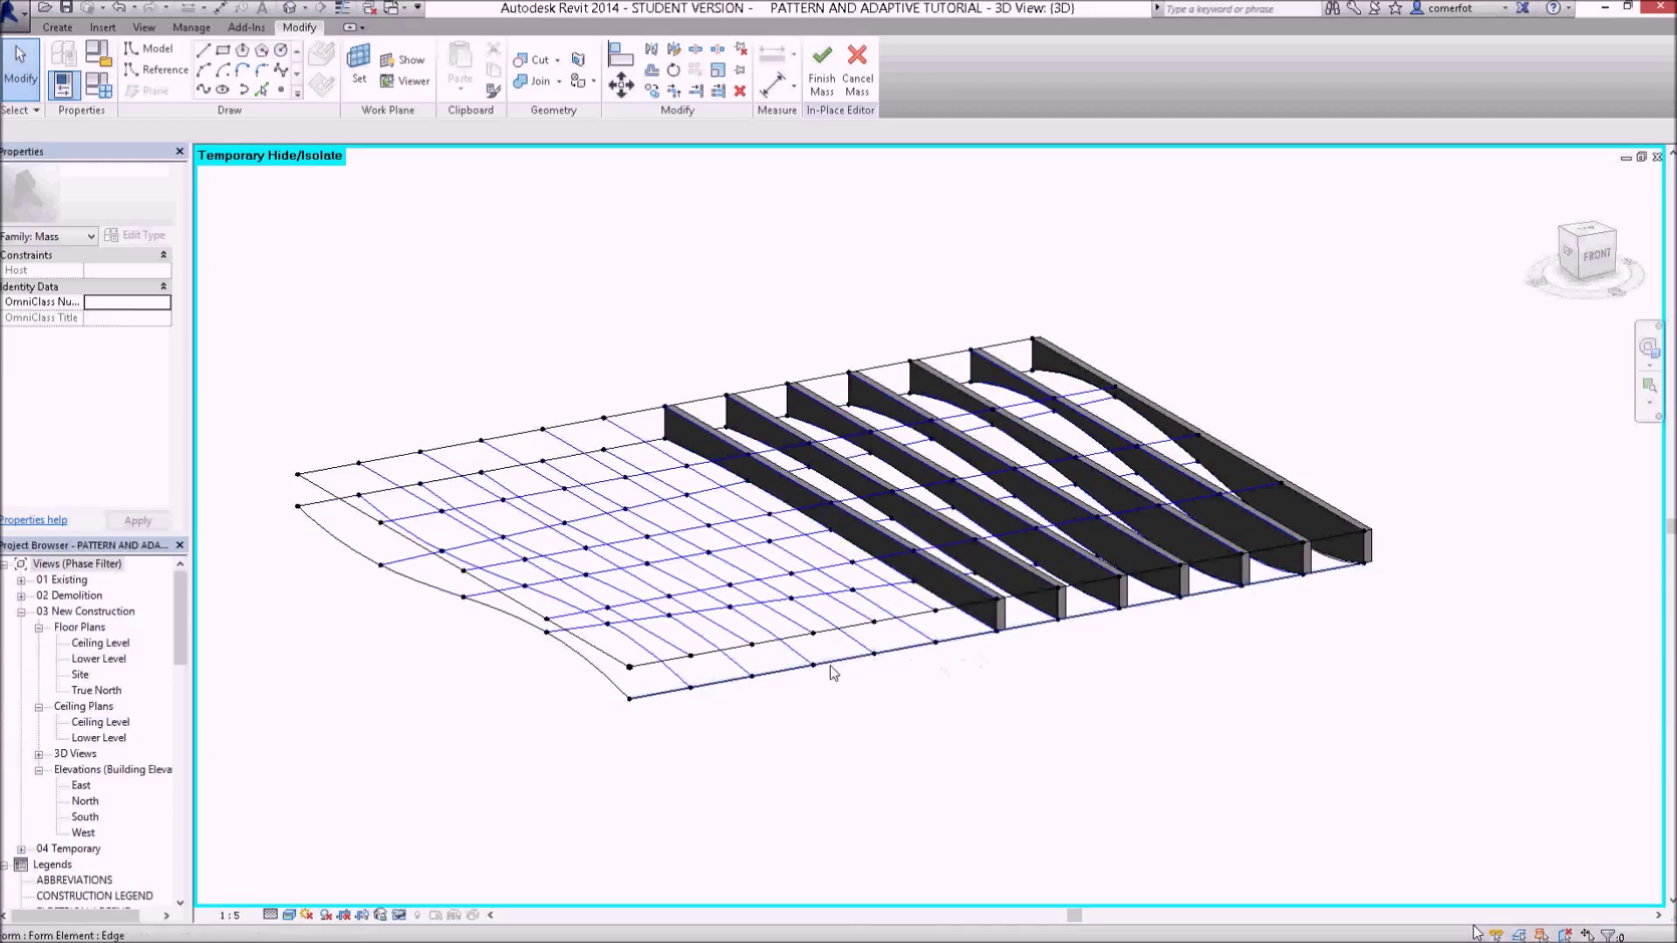
pyautogui.moveTo(634, 703)
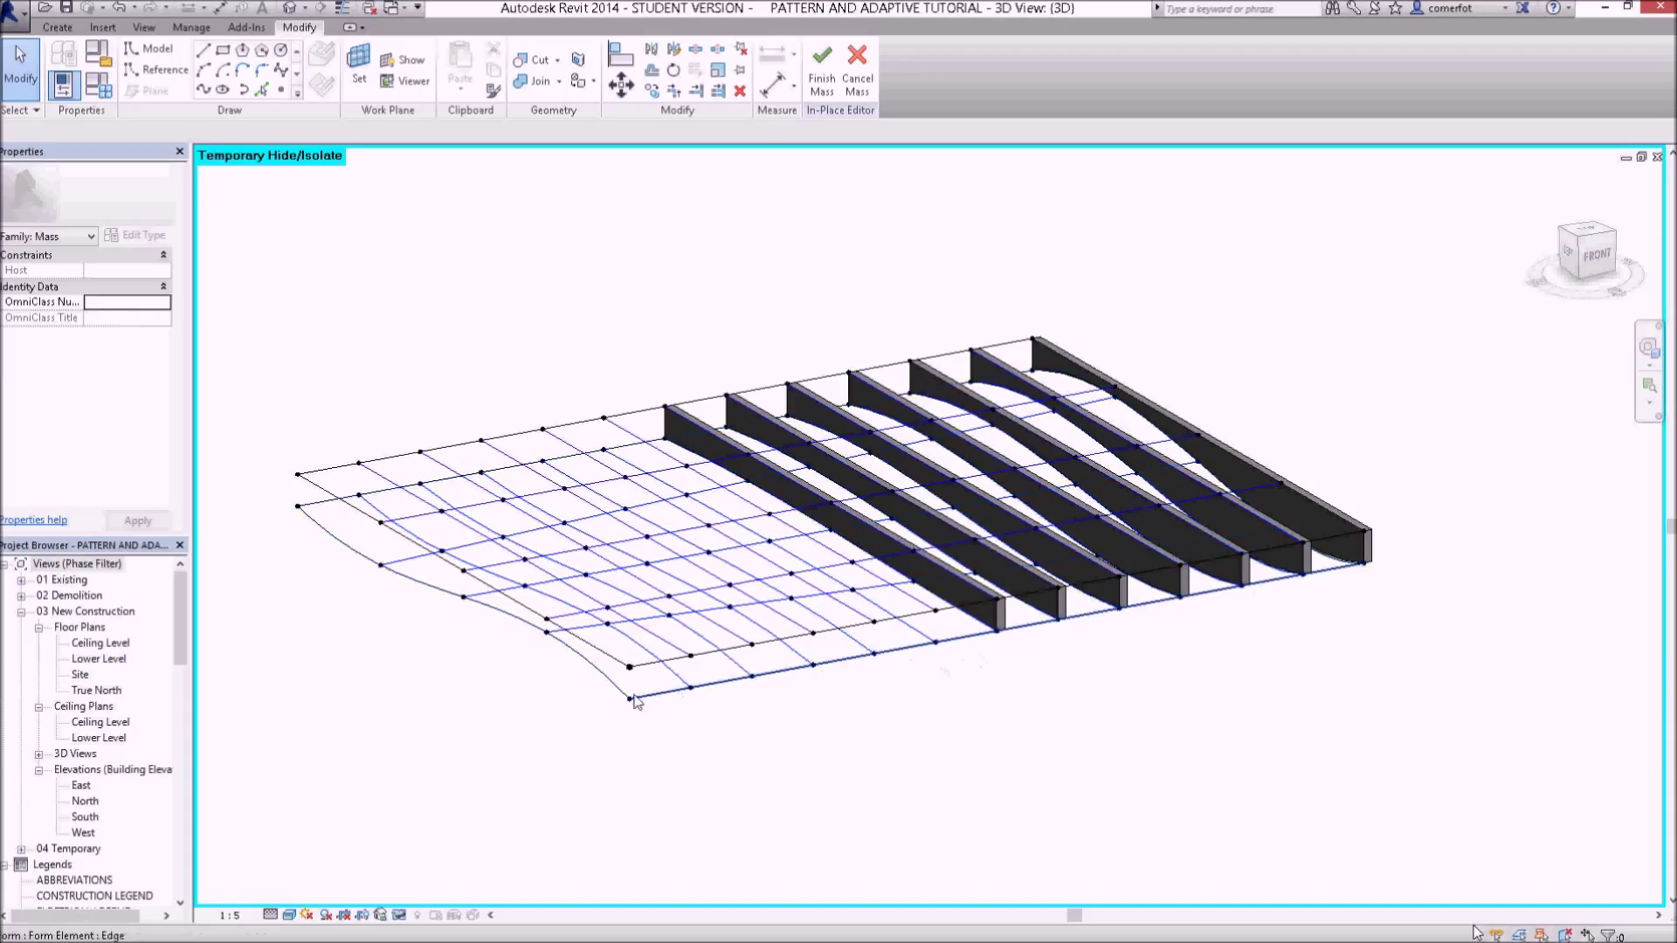
pyautogui.moveTo(627, 699)
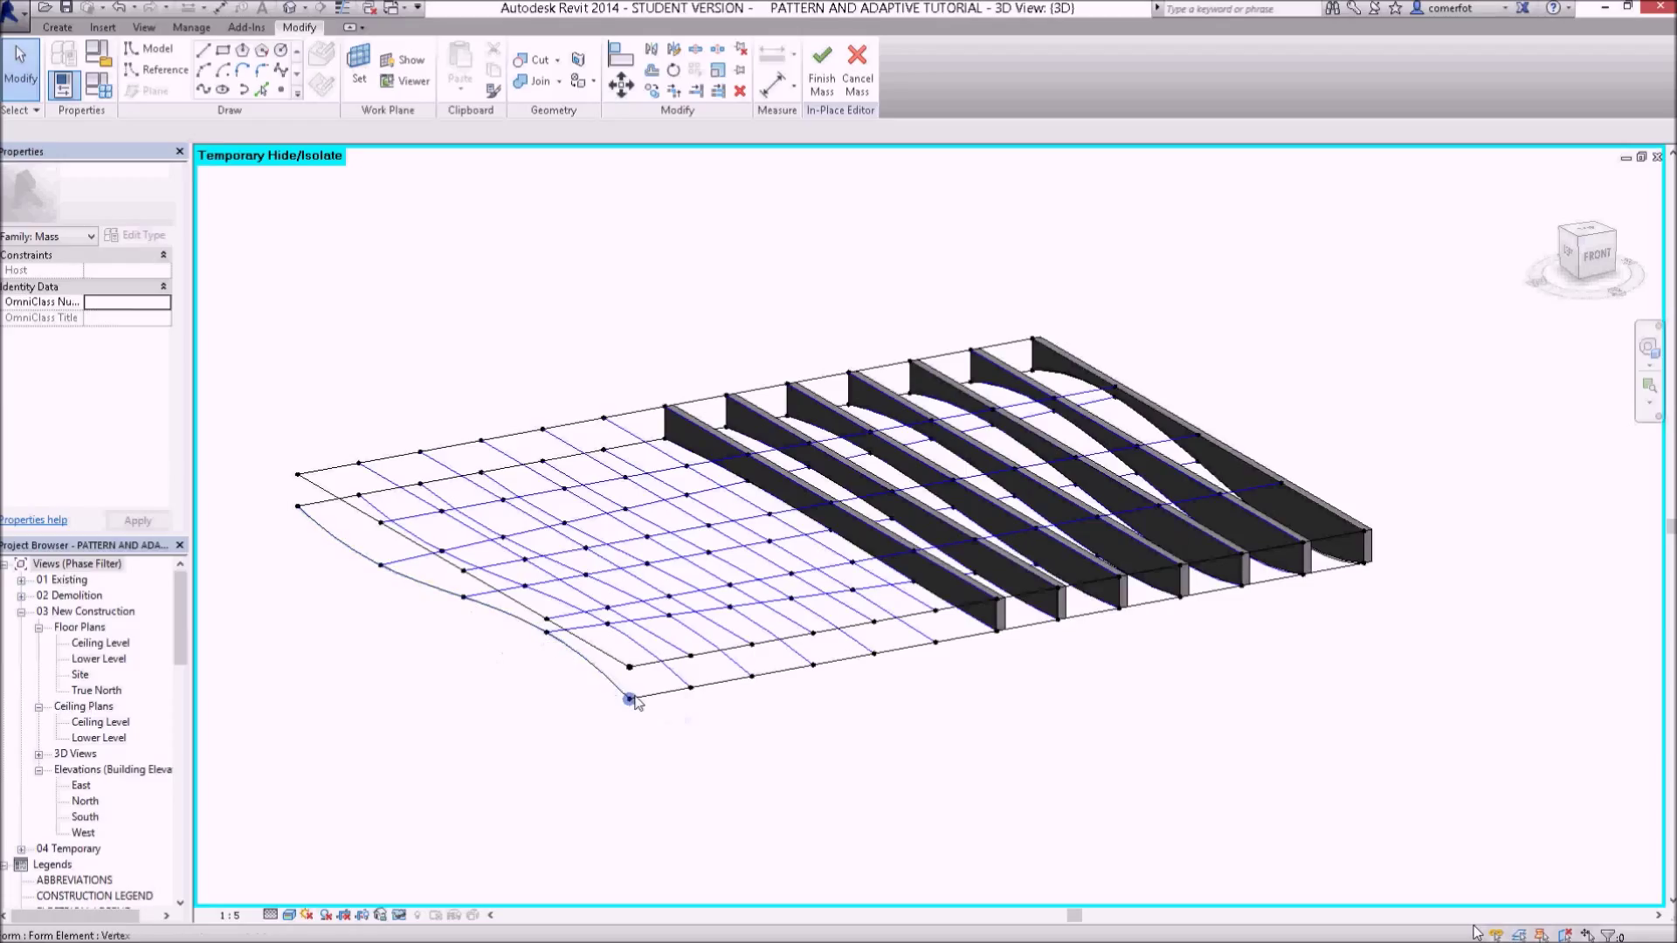
pyautogui.moveTo(629, 699)
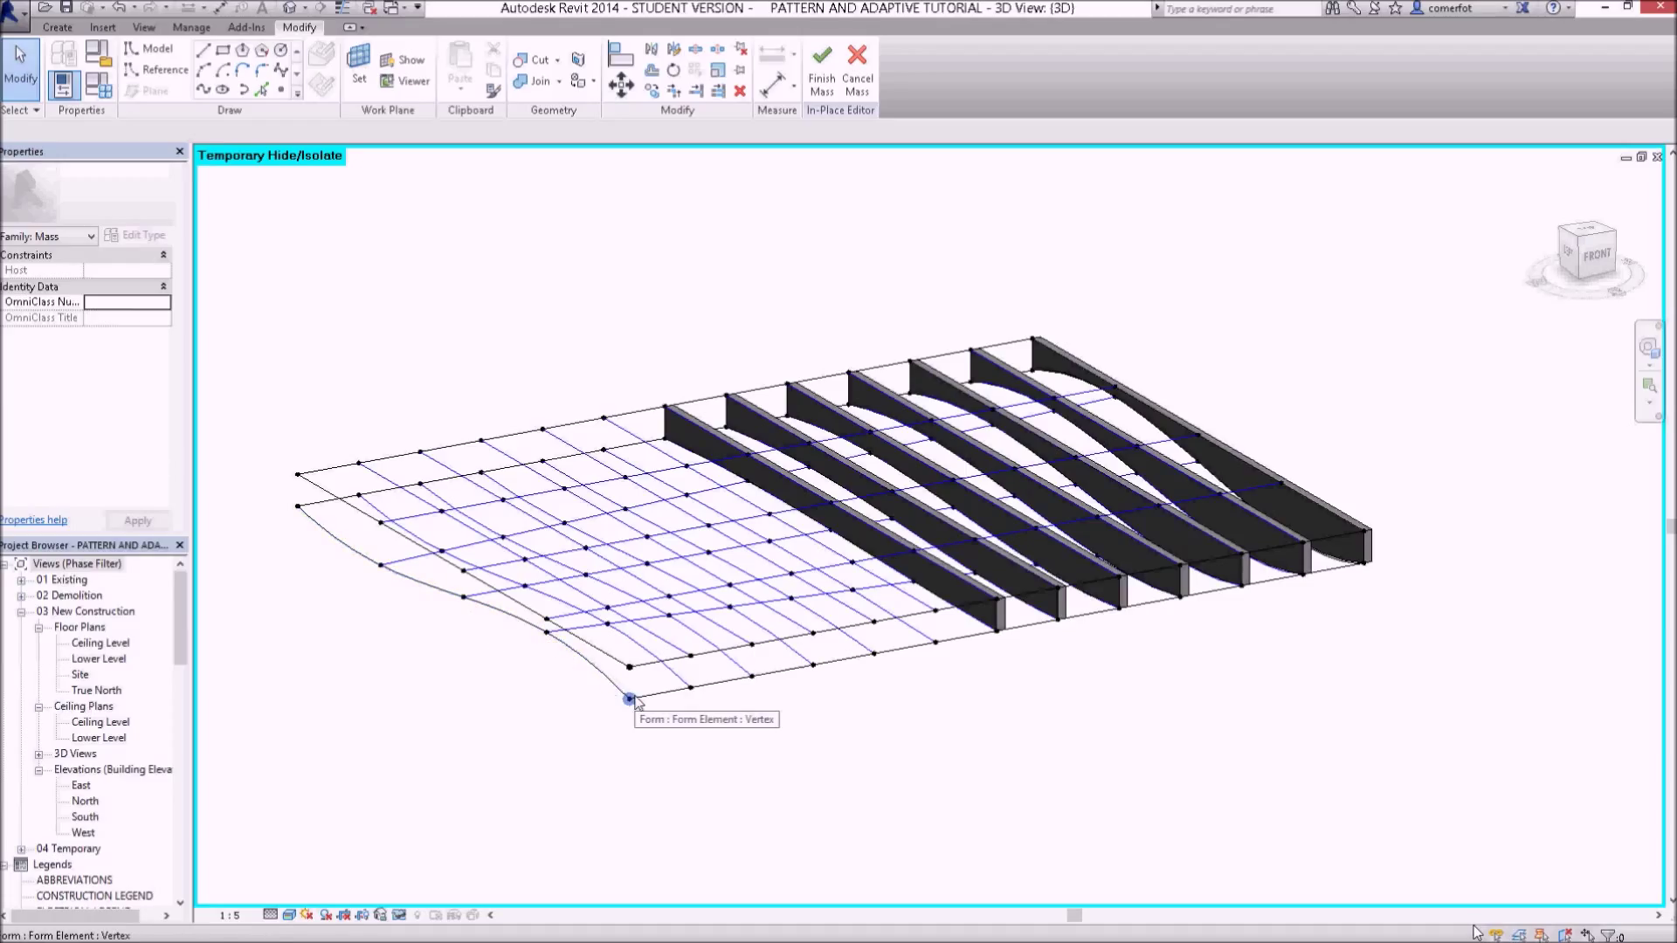
pyautogui.moveTo(446, 734)
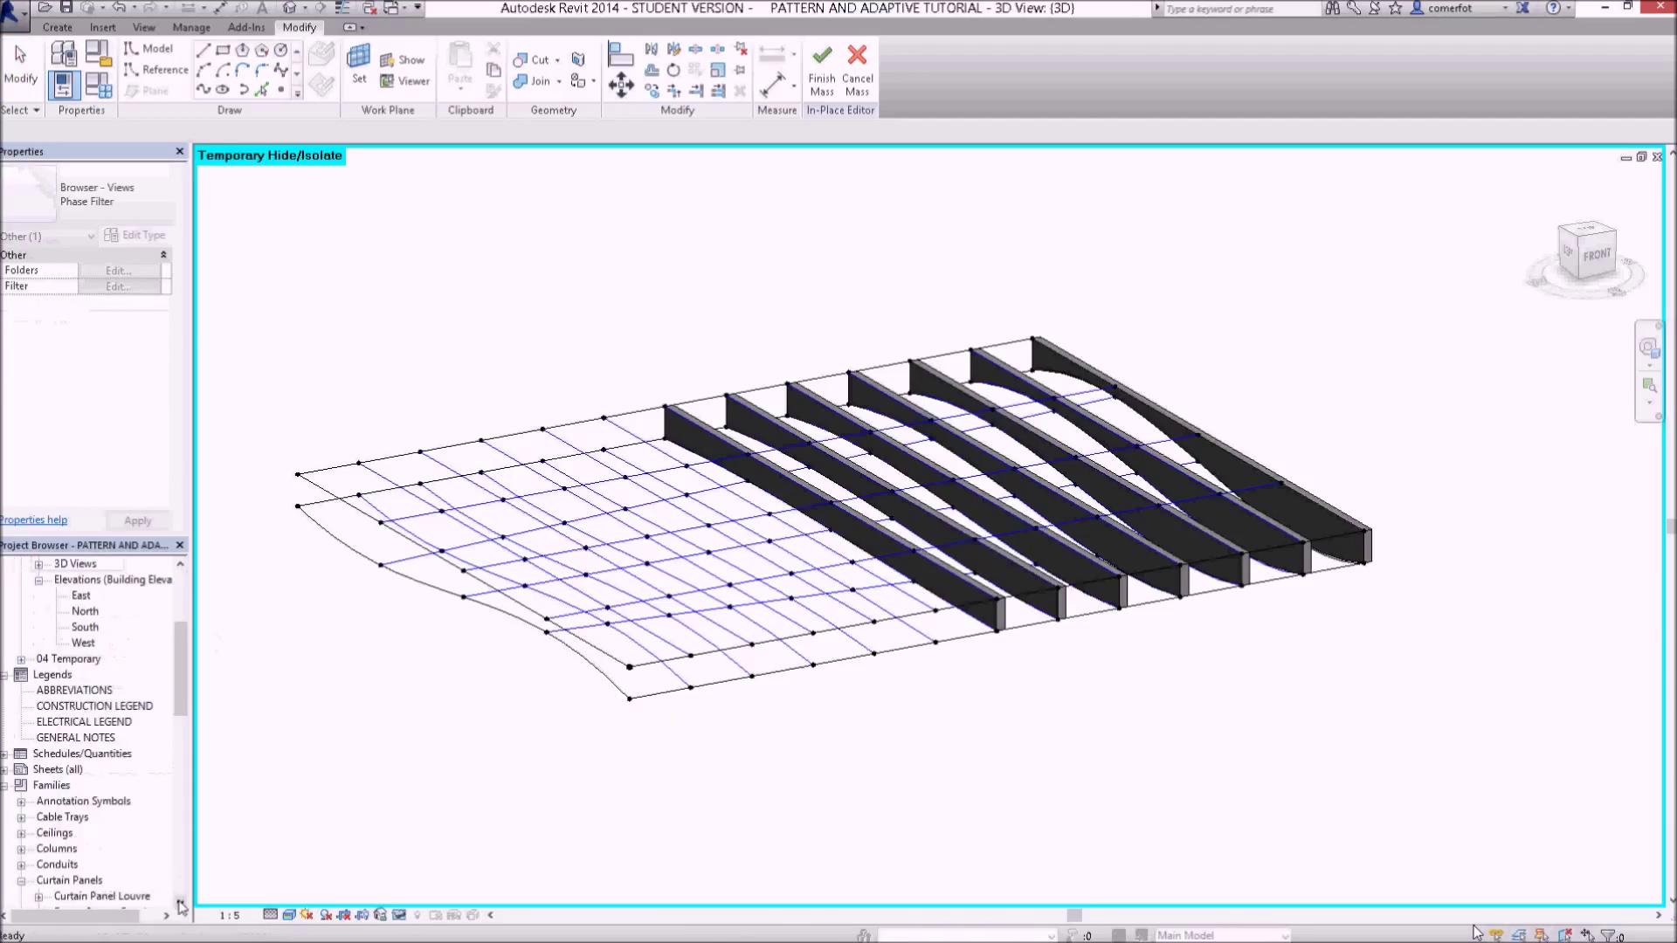
# Step: Rename the Family11 generic model family to 'ceiling joist 5' from the Project Browser
pyautogui.scroll(-3)
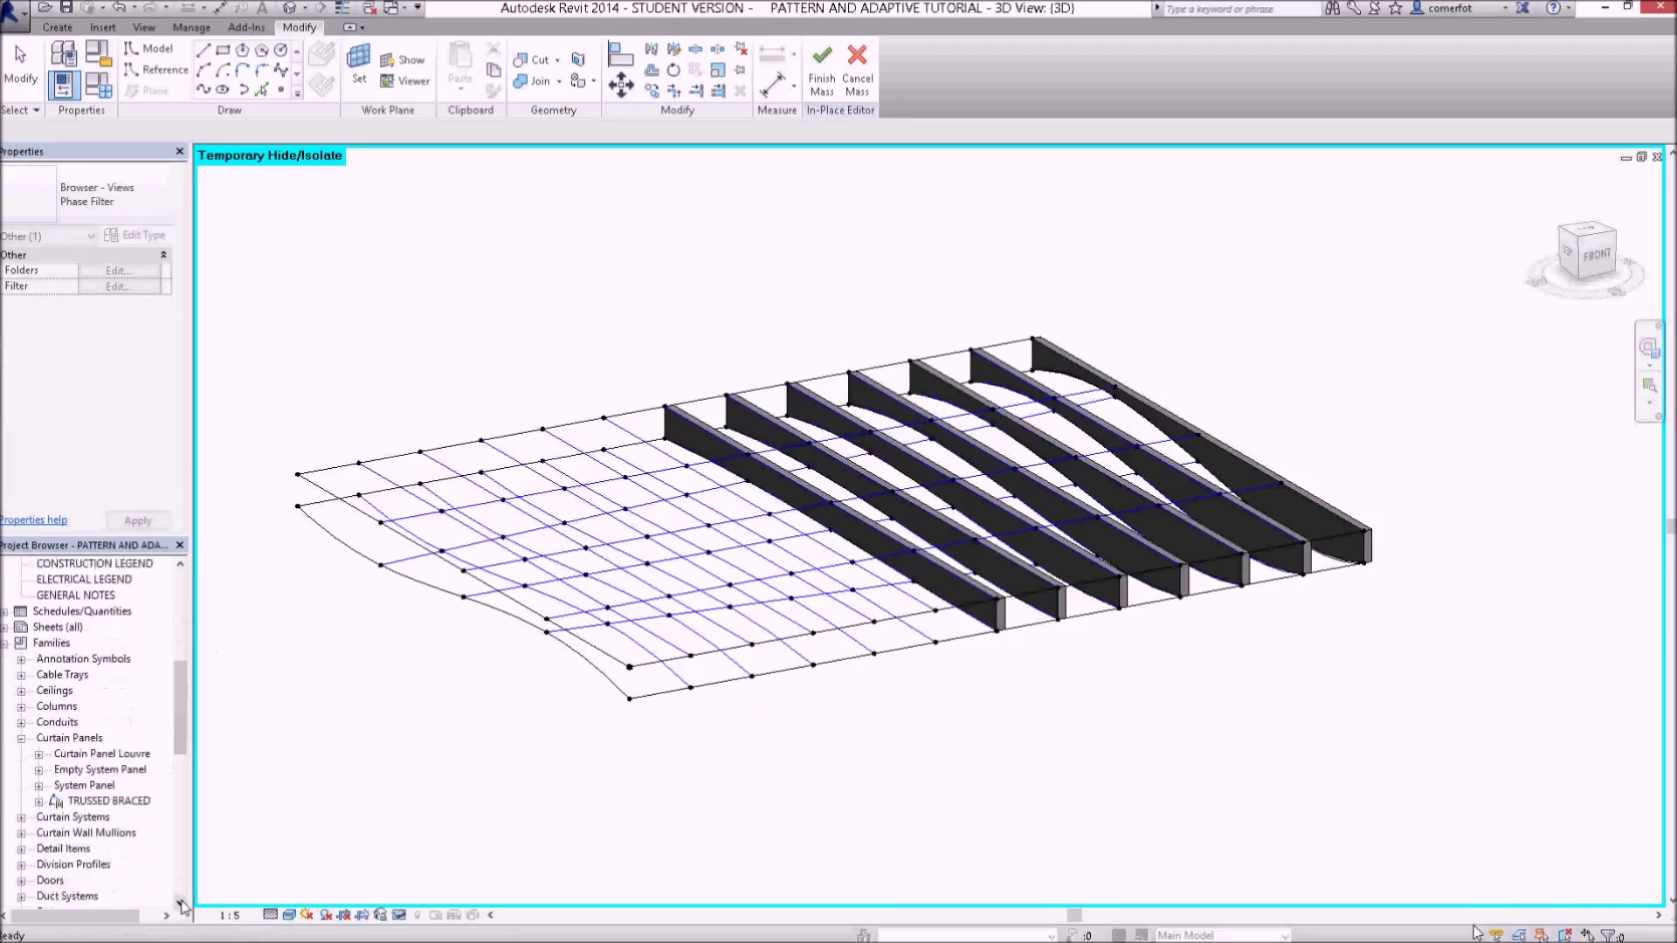
pyautogui.scroll(-3)
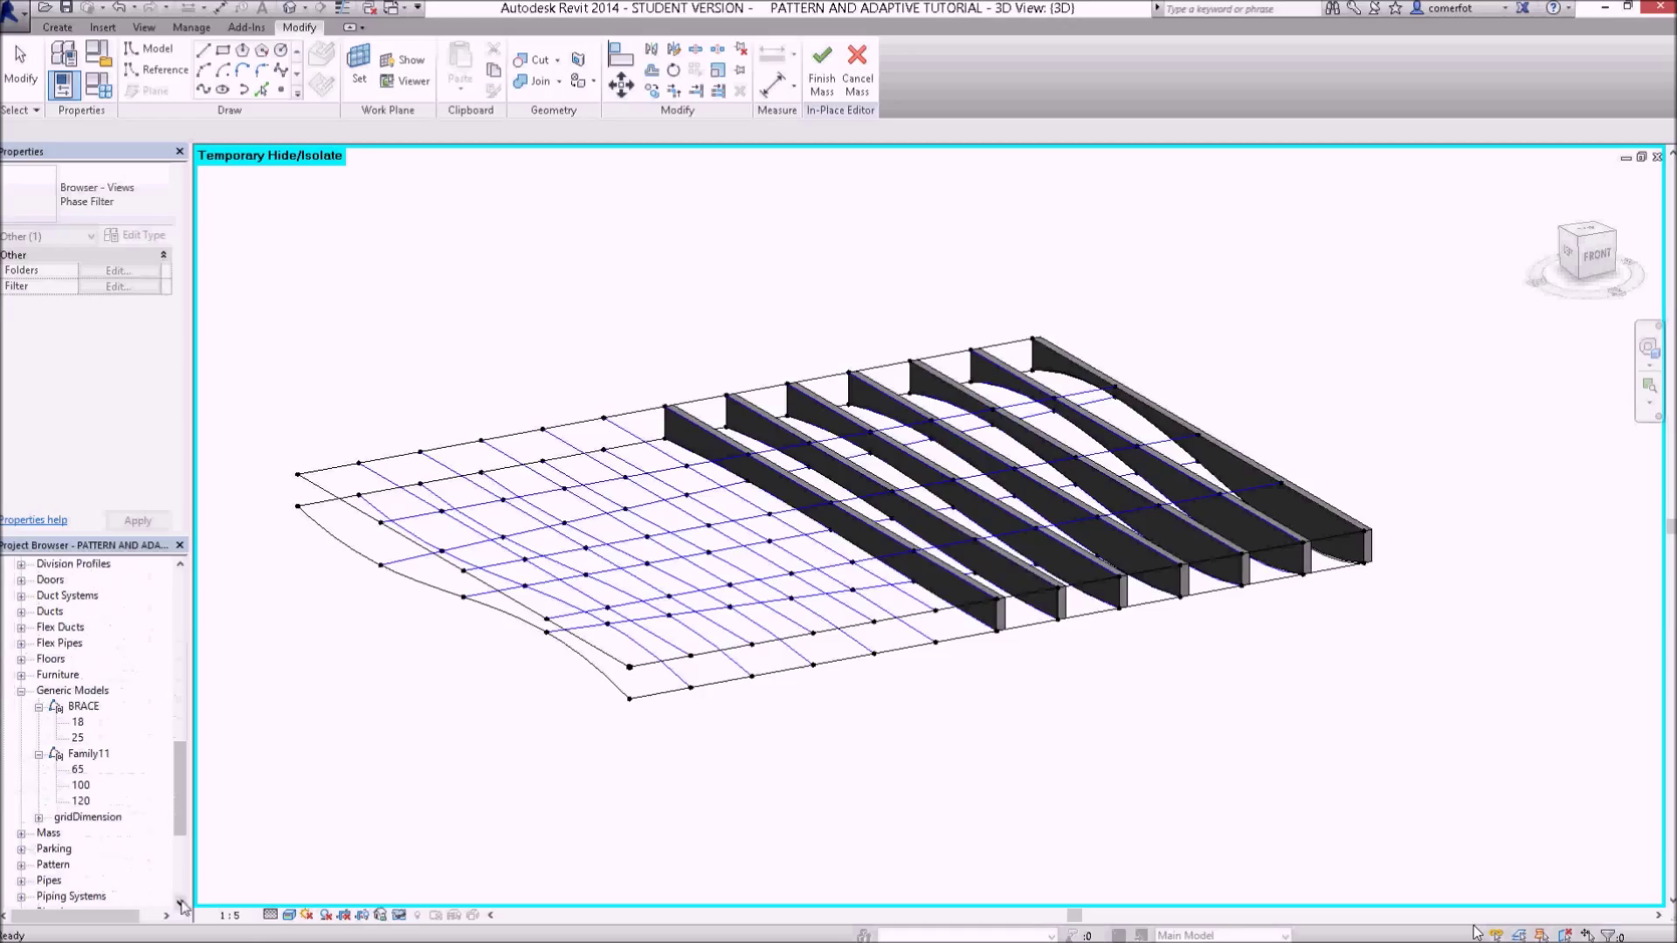
pyautogui.click(87, 755)
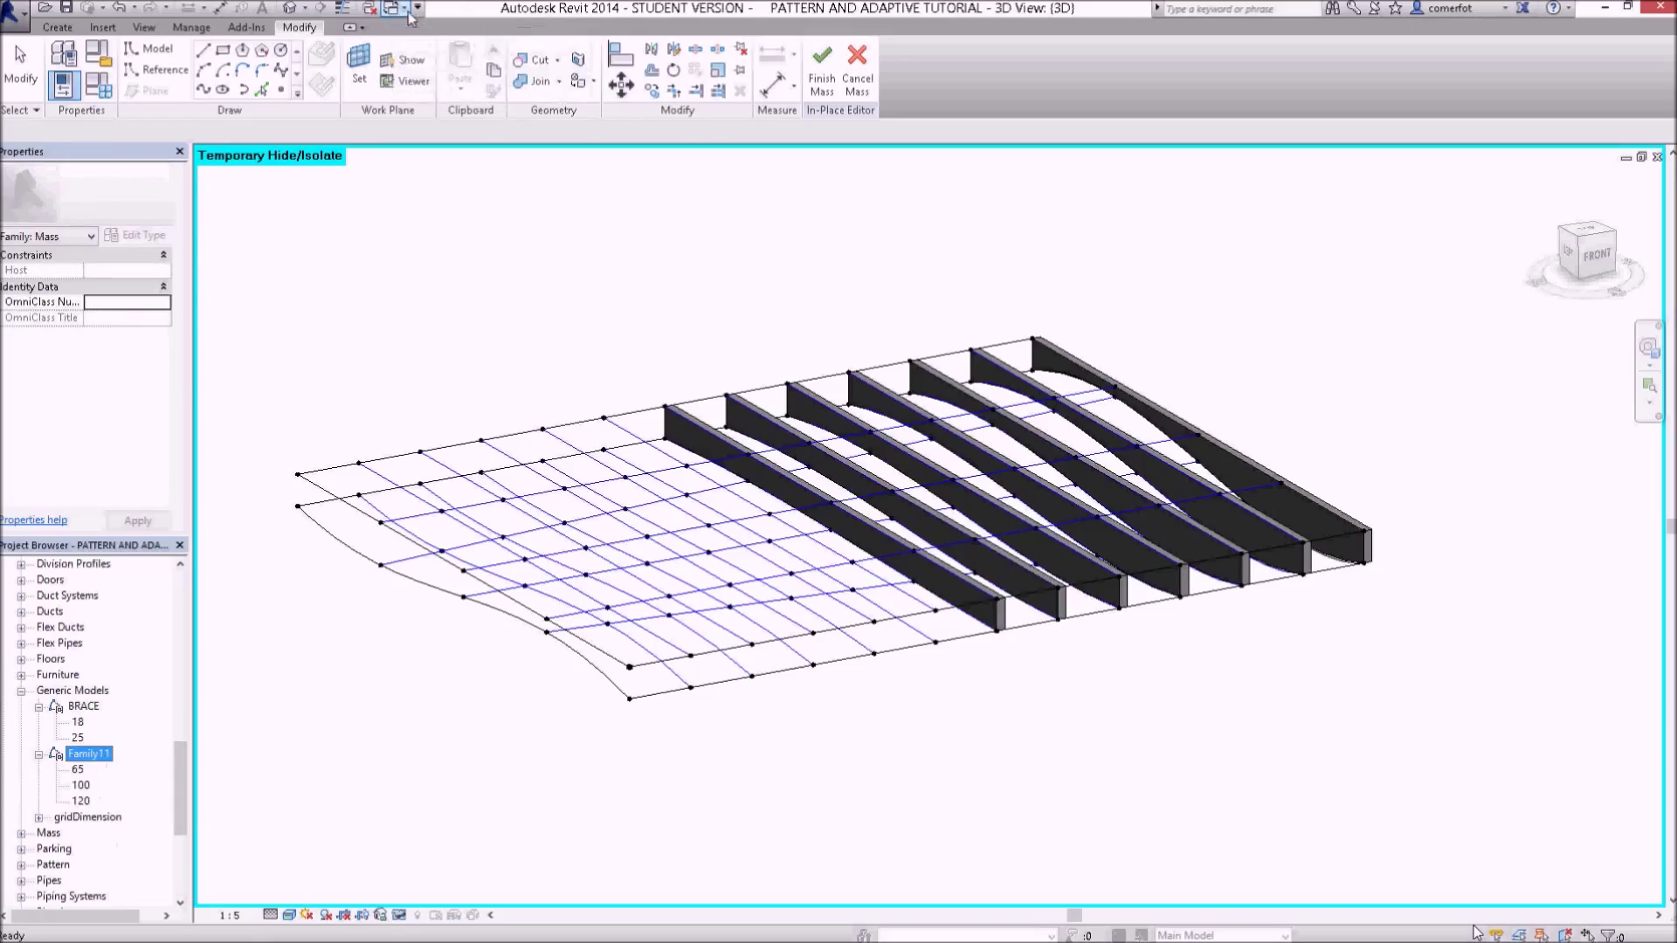
pyautogui.click(416, 7)
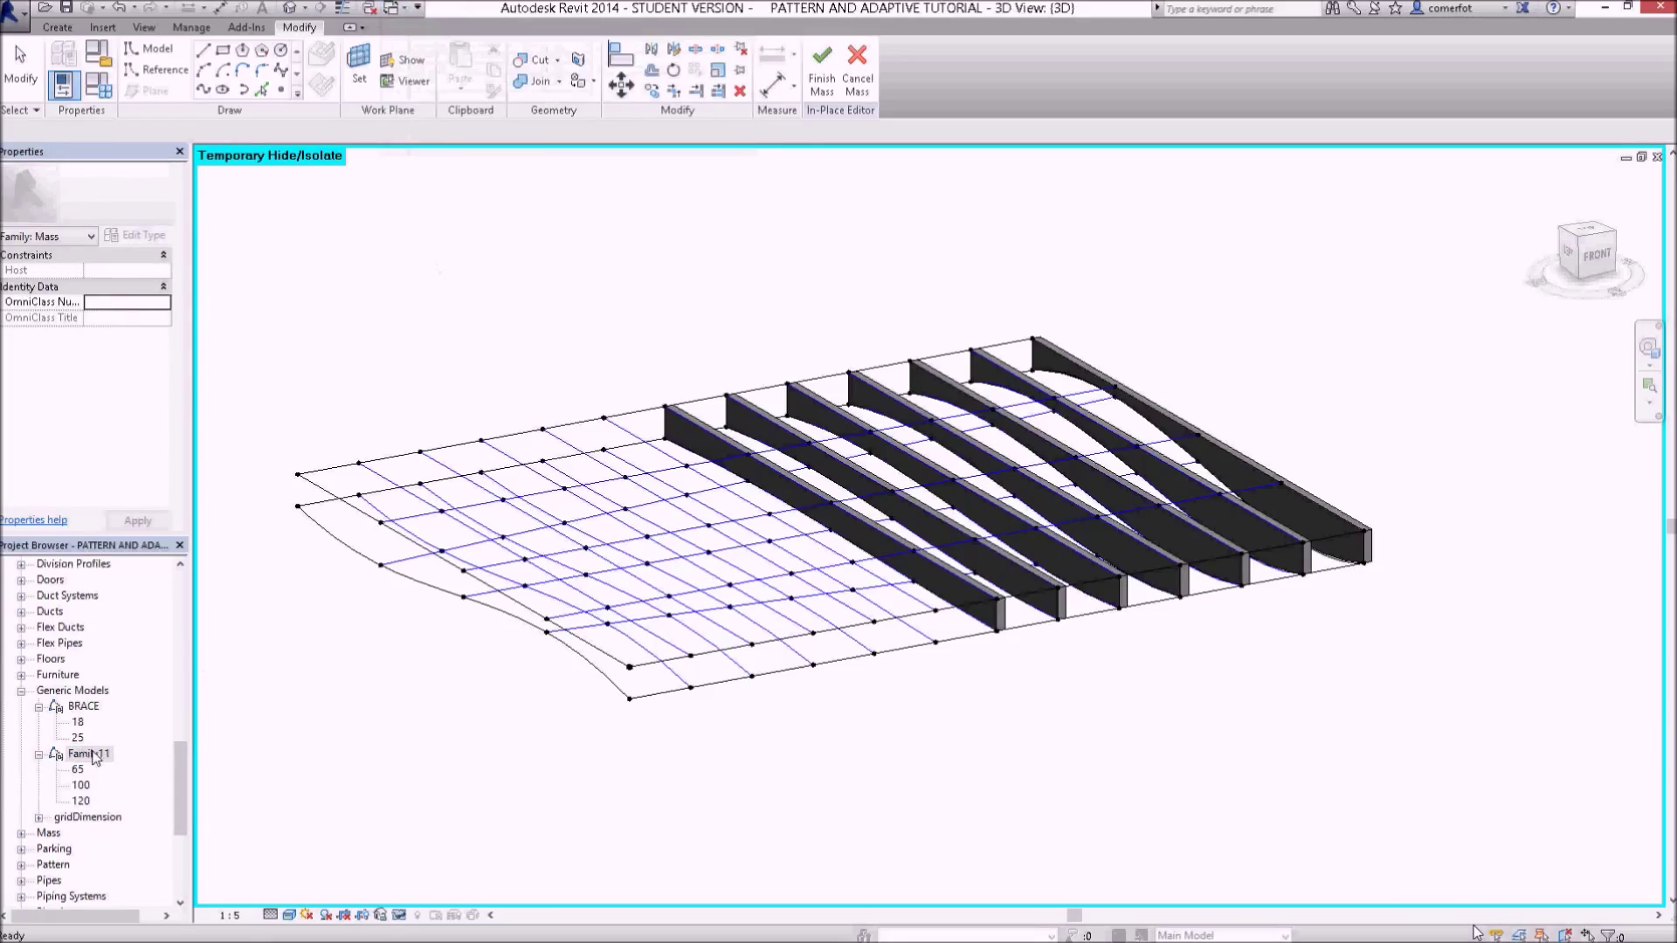
pyautogui.rightClick(87, 755)
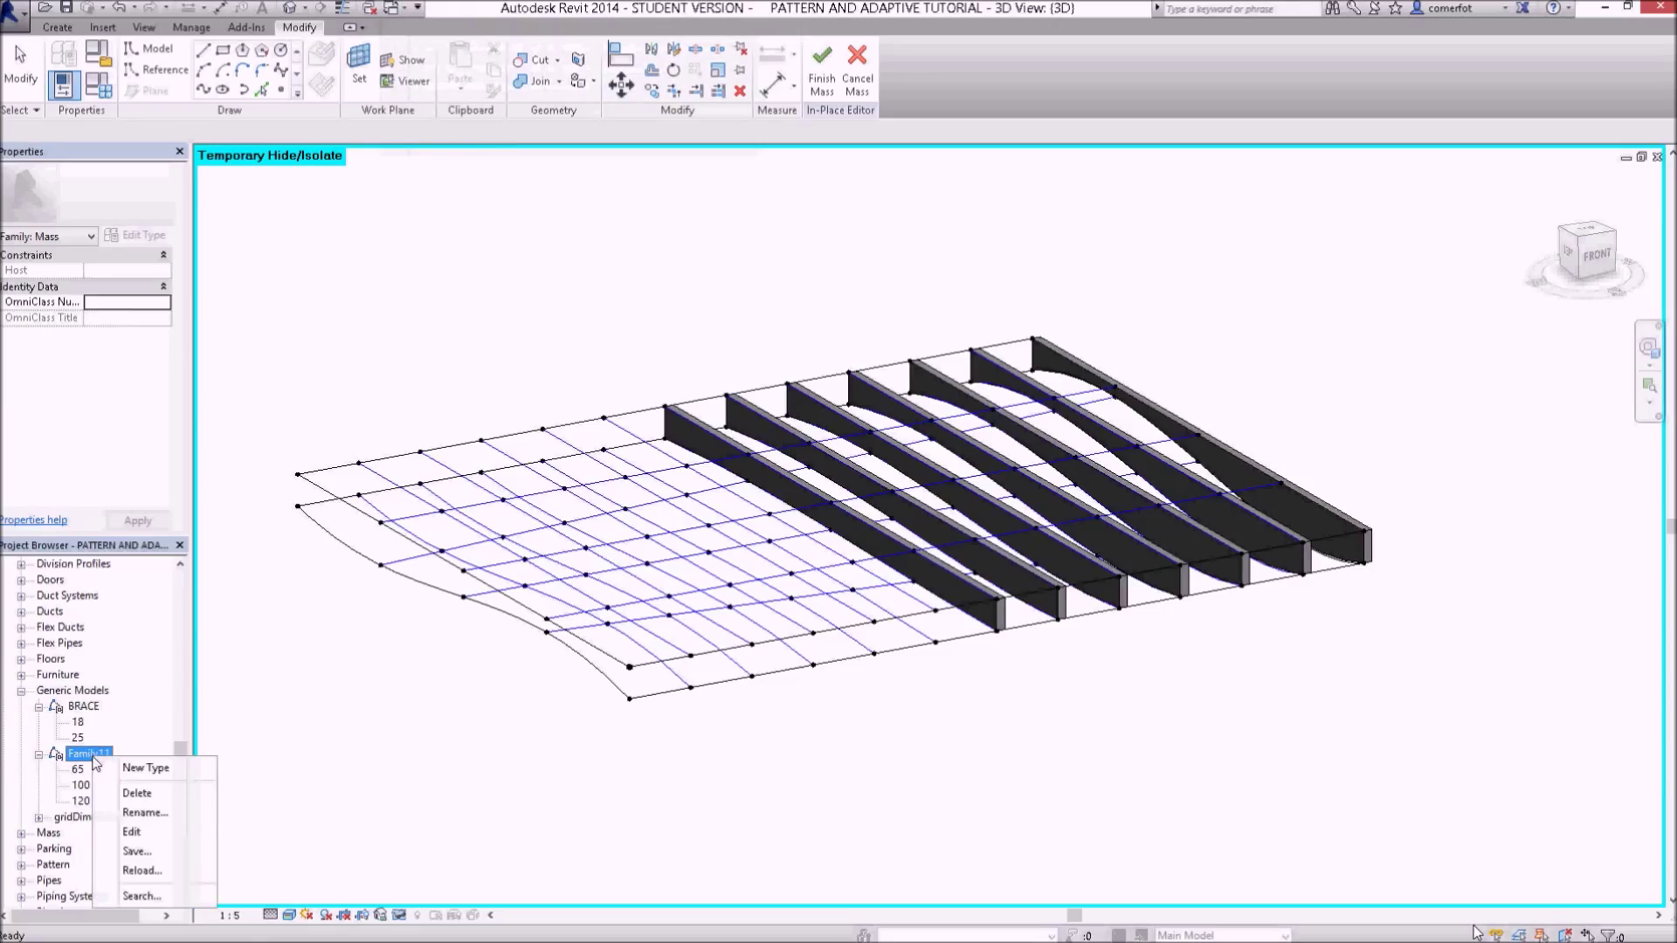
pyautogui.click(145, 812)
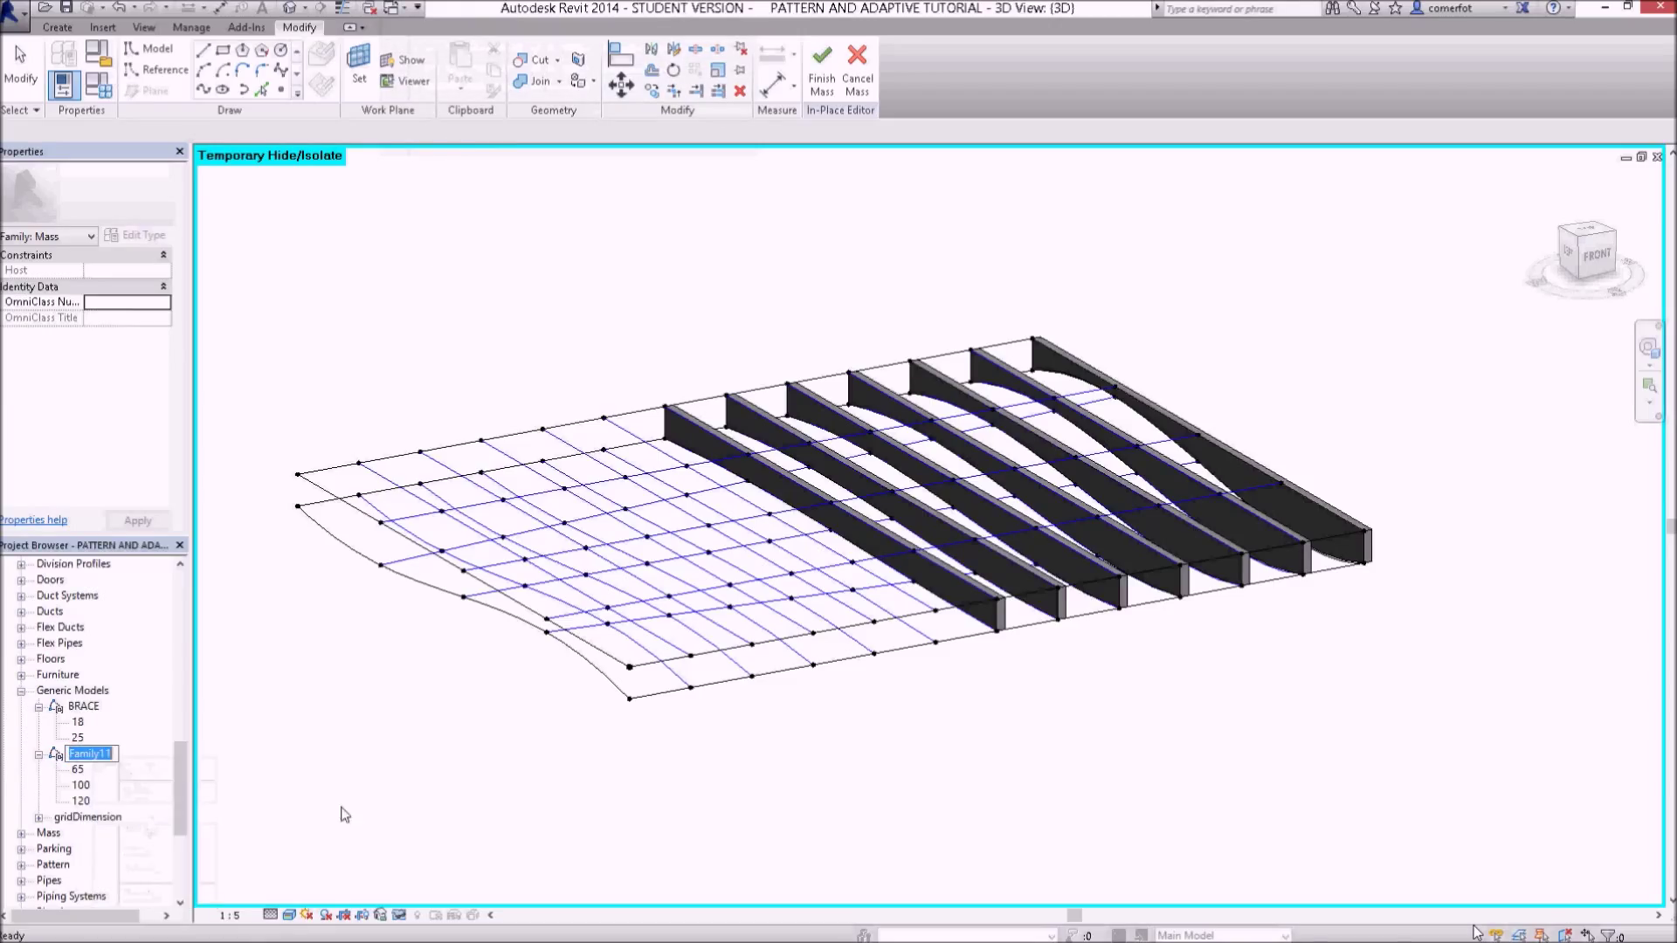
pyautogui.moveTo(354, 812)
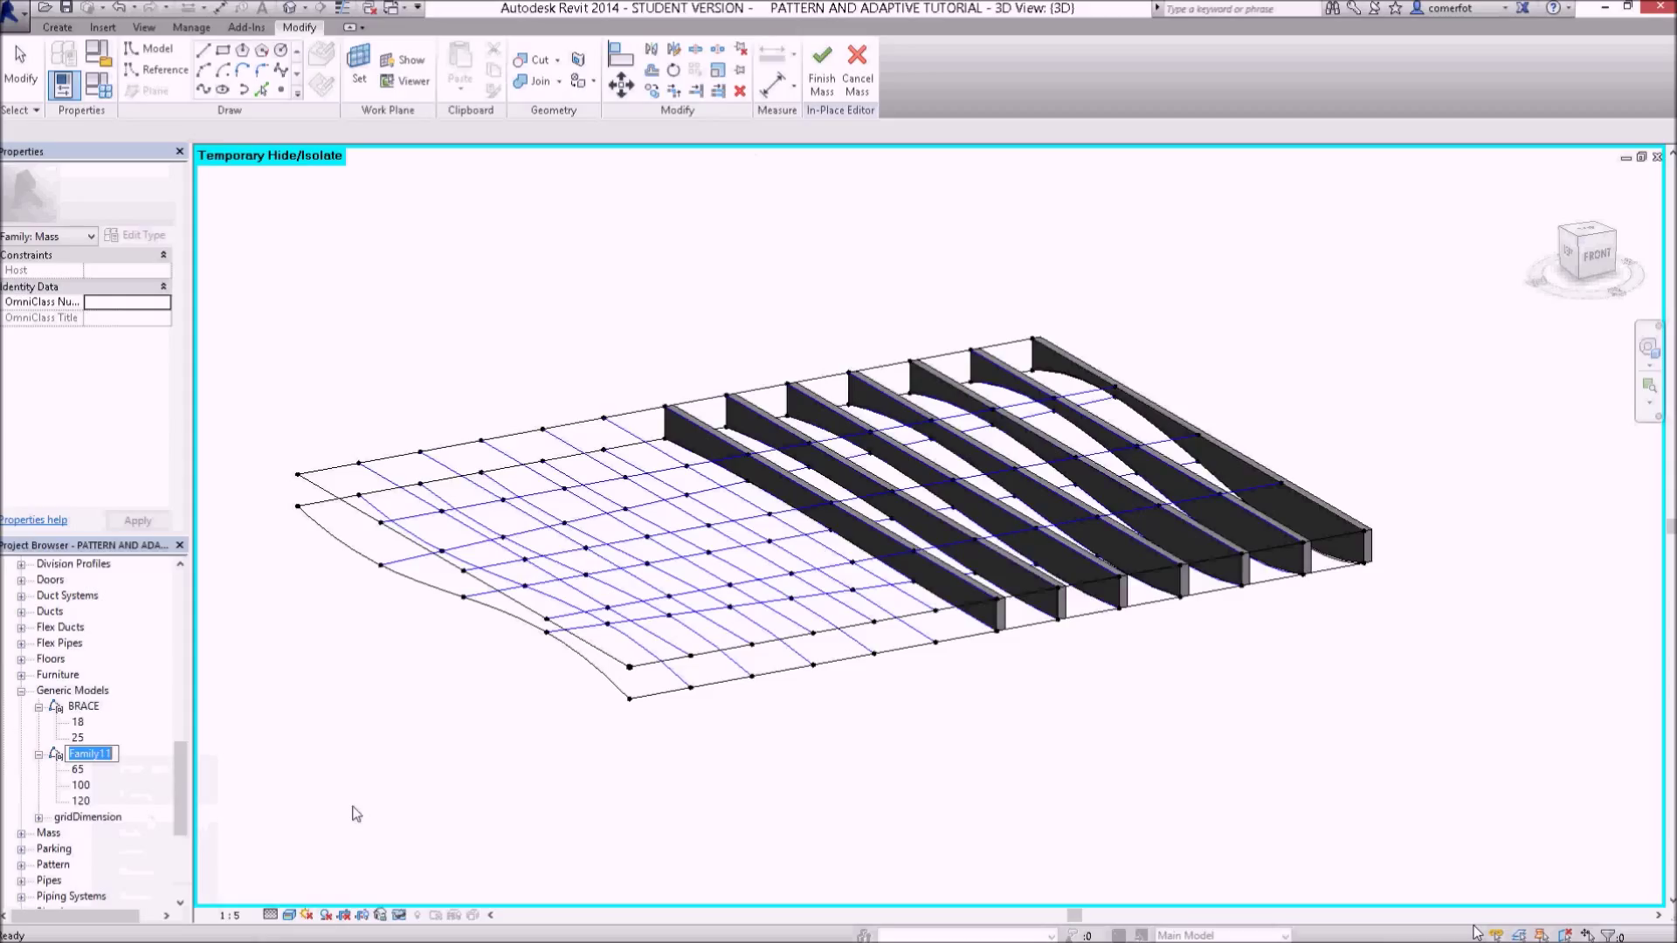
pyautogui.write('ce')
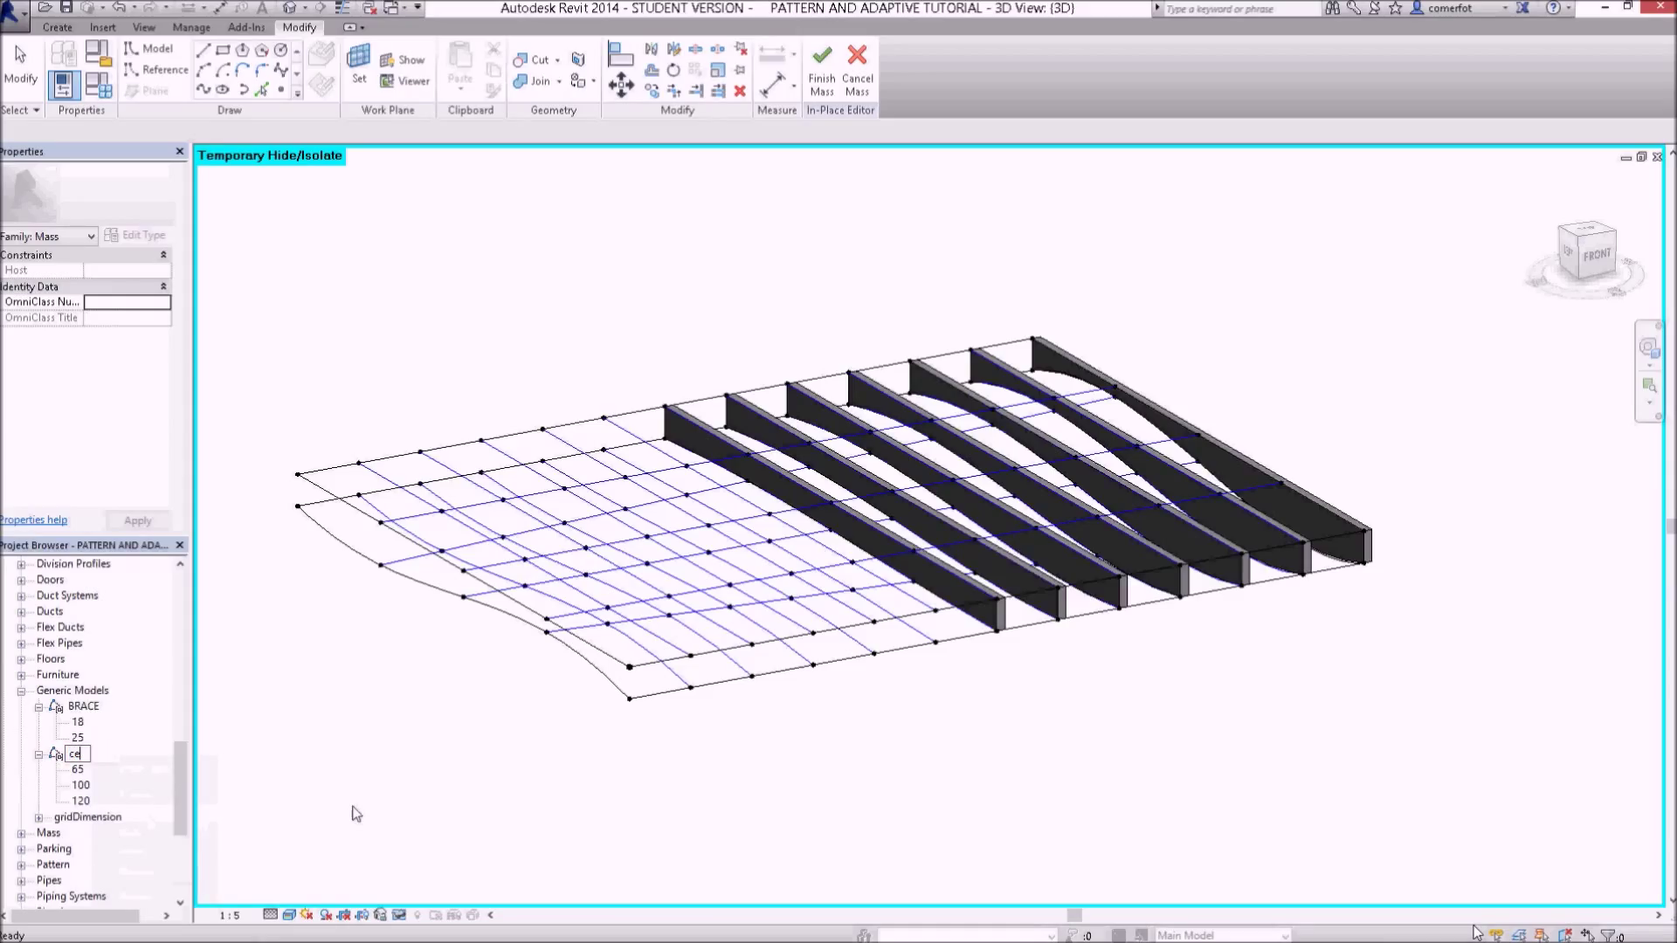
pyautogui.write('ceiling joist 5')
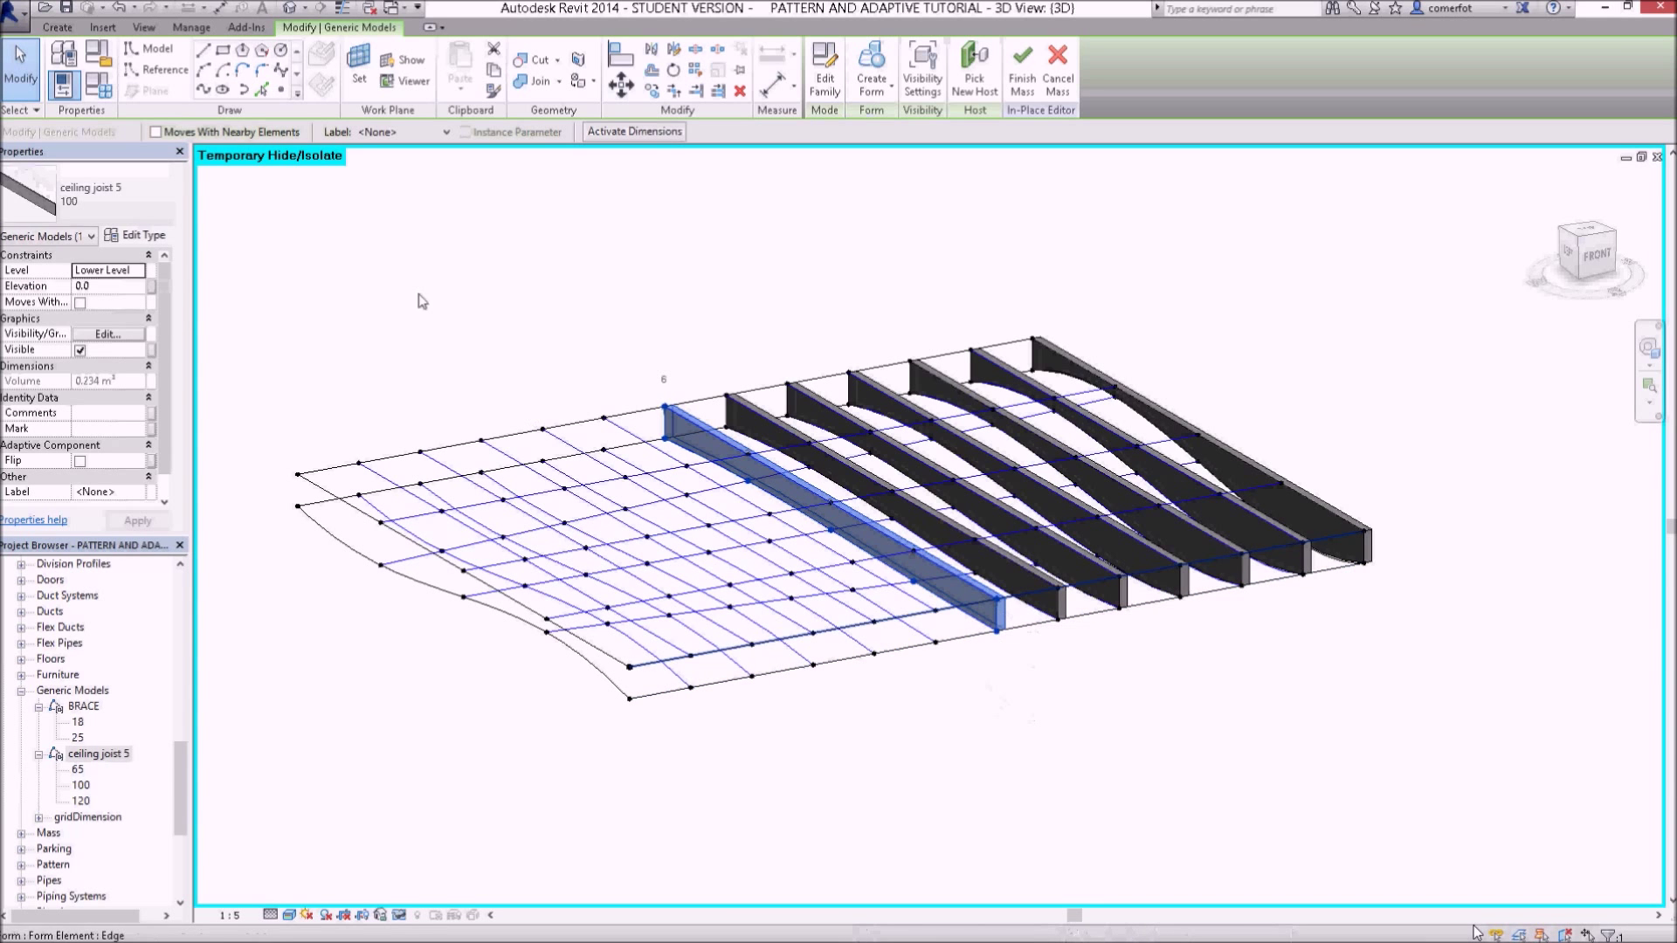
pyautogui.moveTo(84, 201)
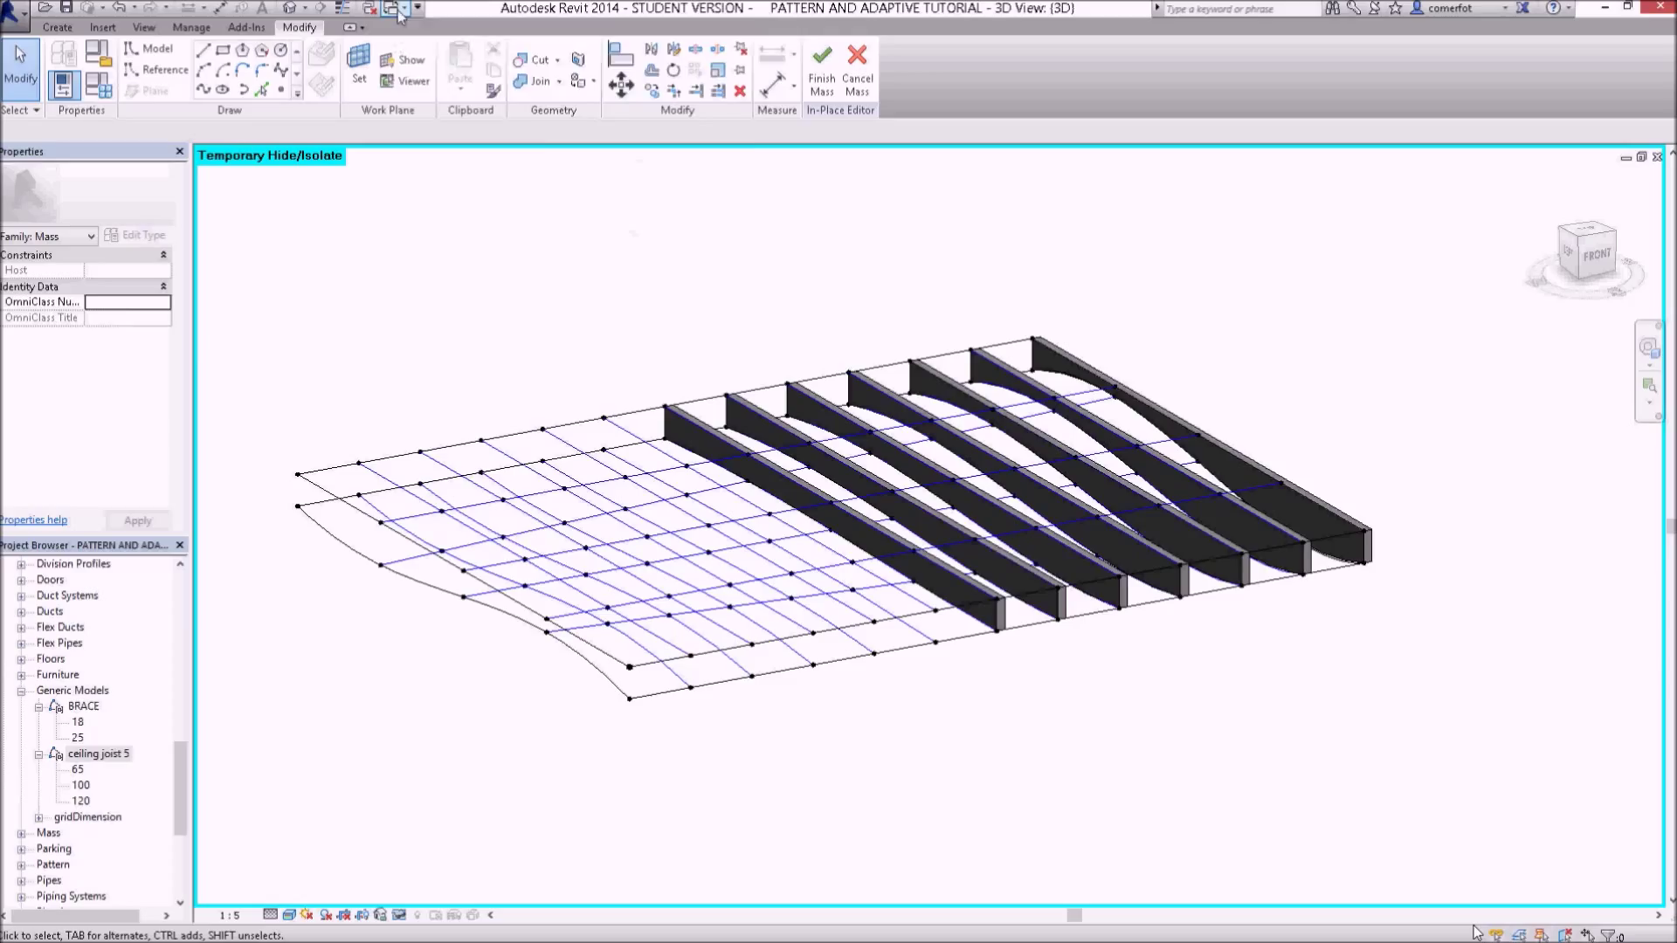
# Step: Switch the active window to Family11.rfa's 3D view showing the joist
pyautogui.click(390, 7)
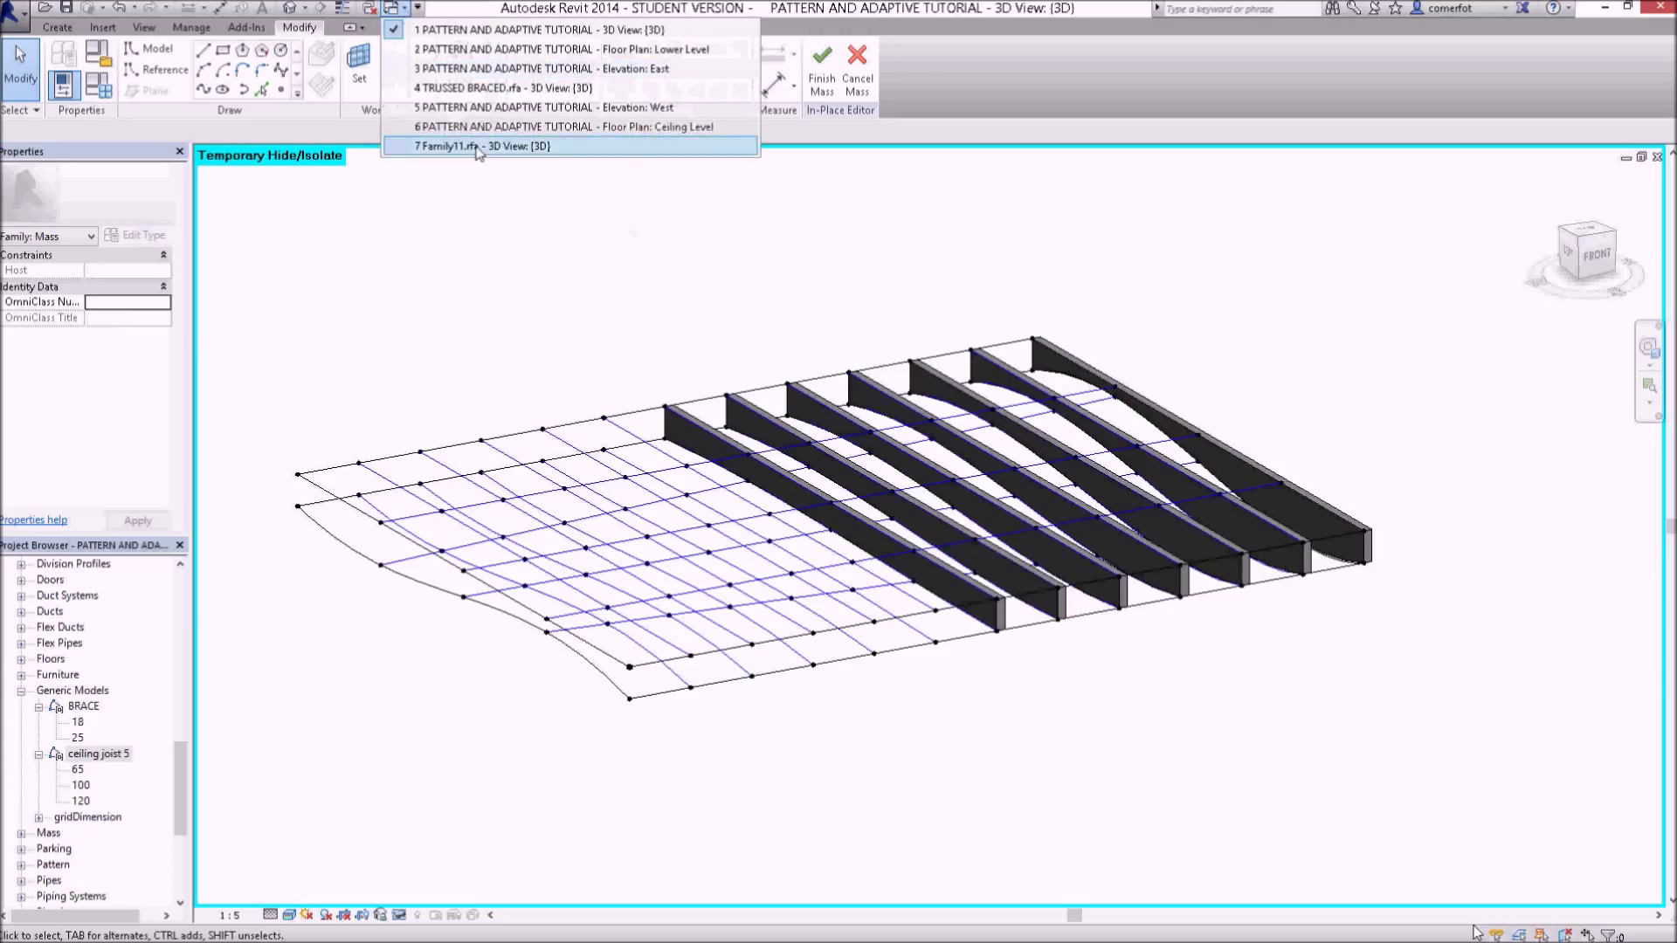
pyautogui.click(478, 146)
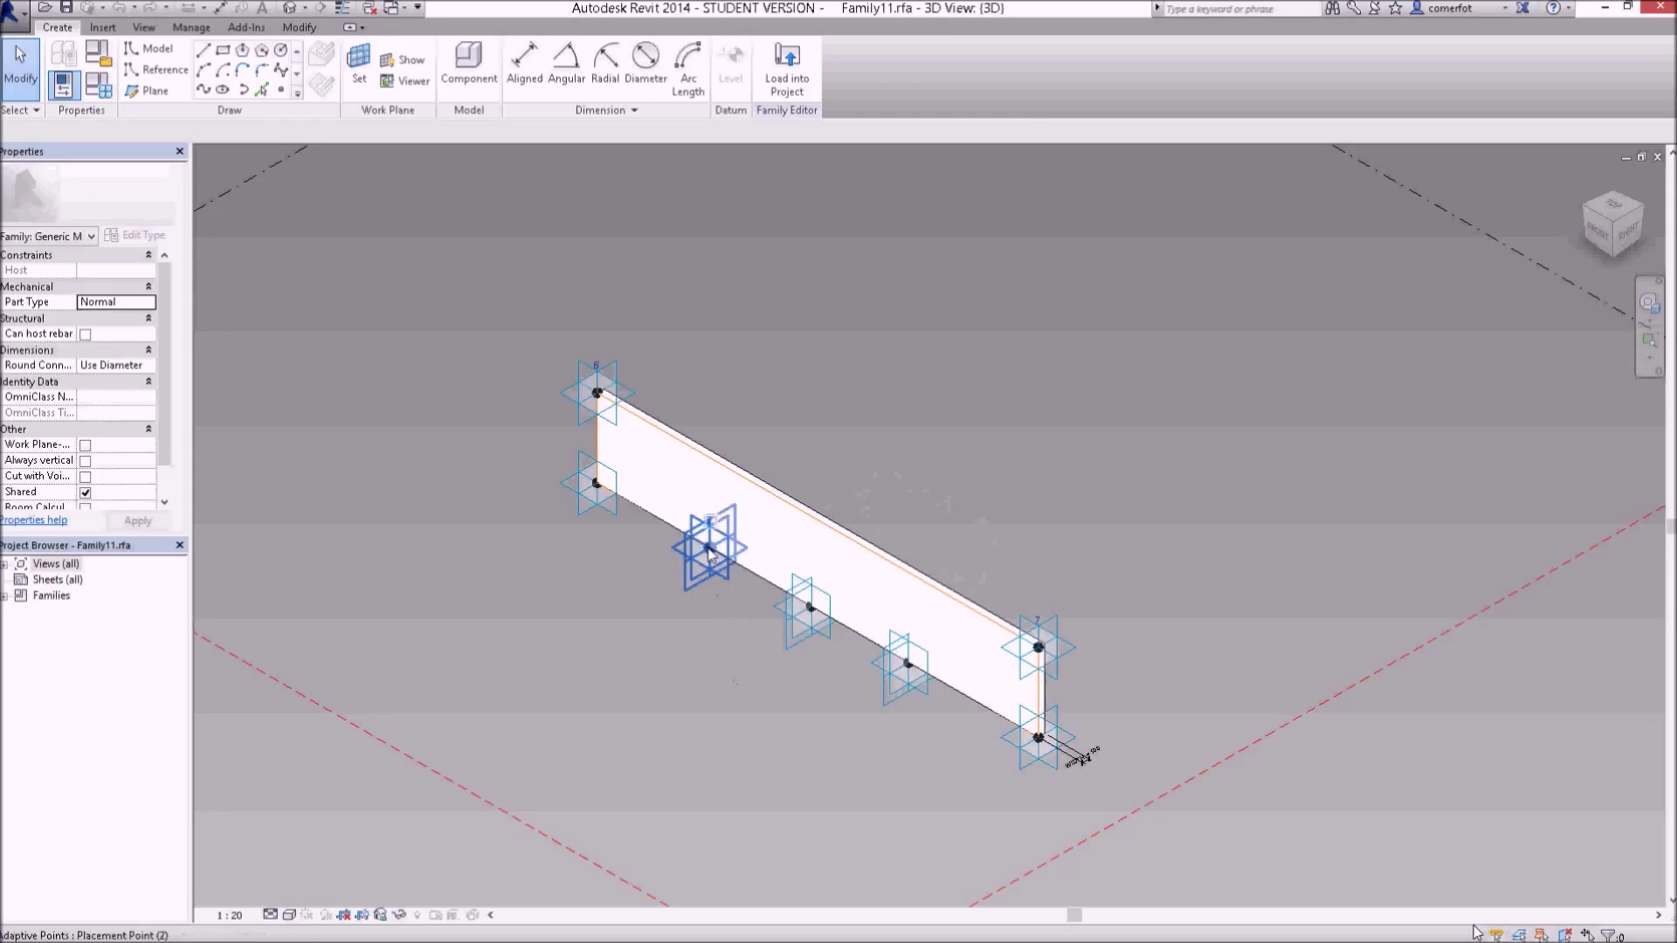
pyautogui.click(710, 548)
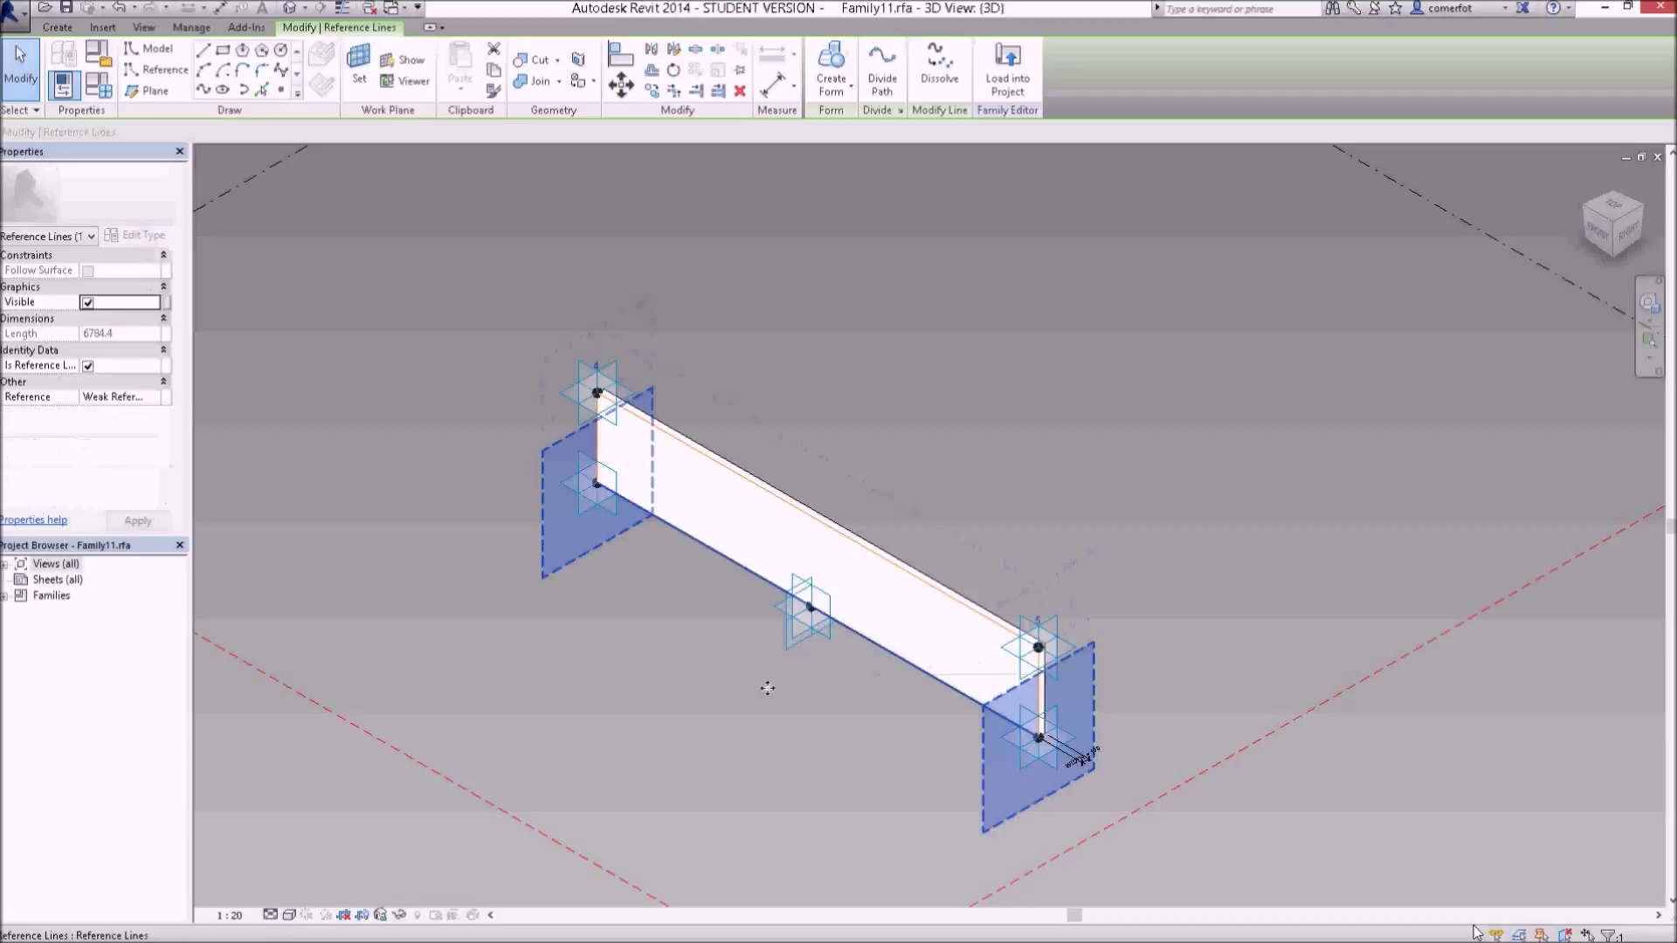
pyautogui.click(809, 620)
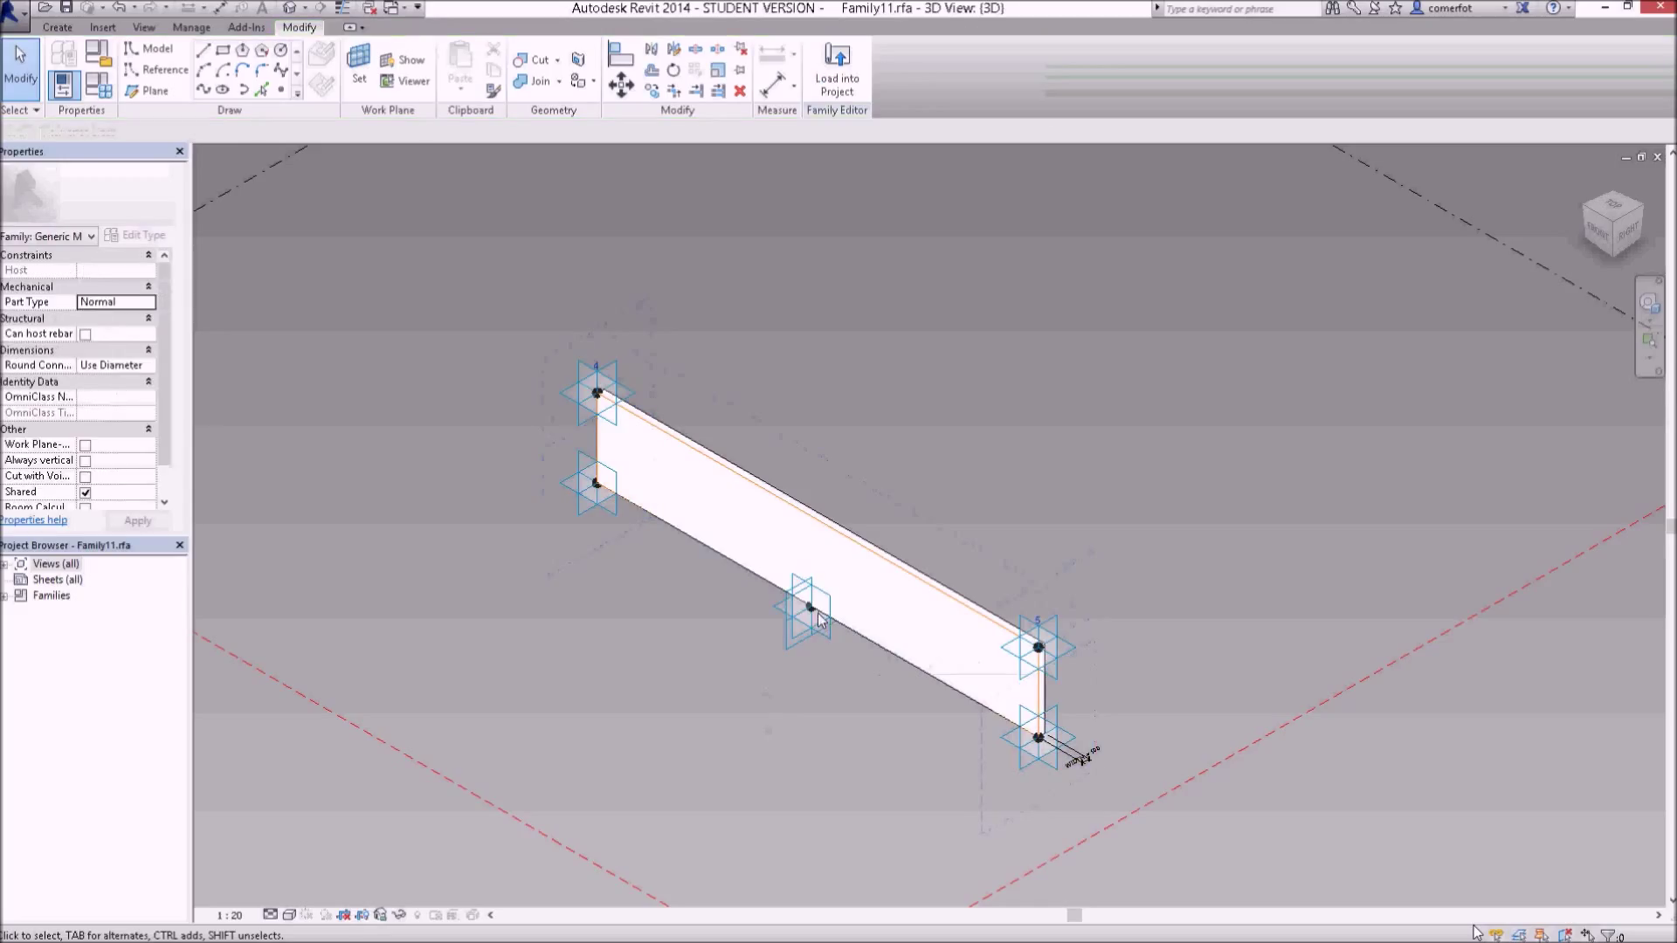
pyautogui.click(804, 608)
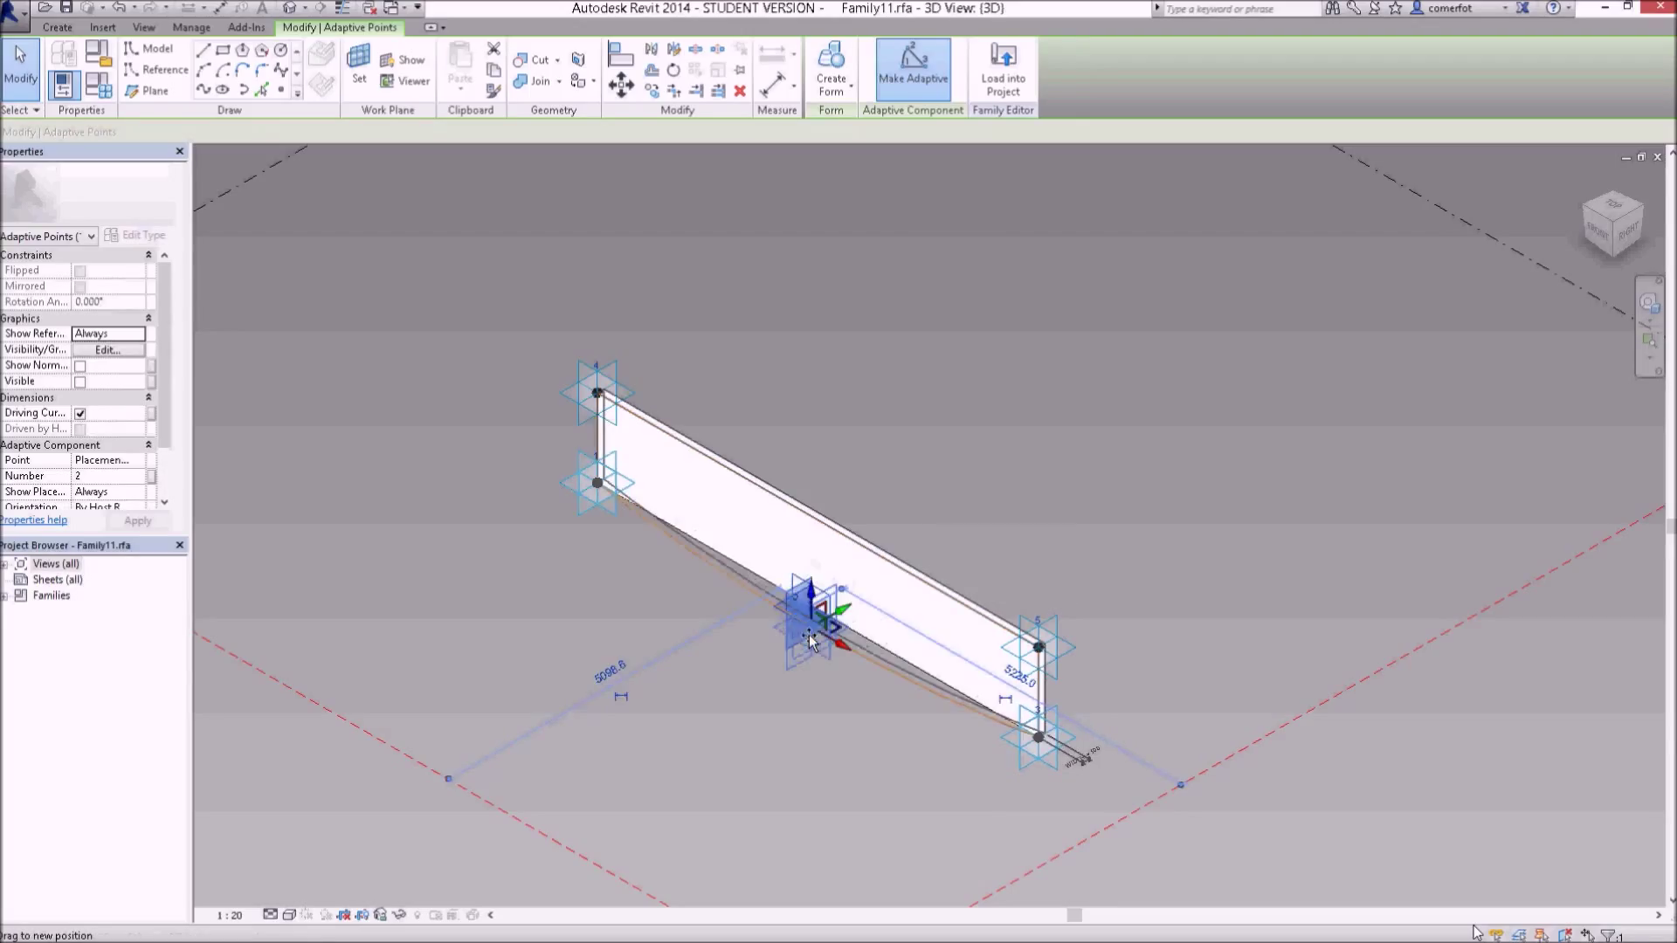
pyautogui.moveTo(810, 640); pyautogui.dragTo(811, 680)
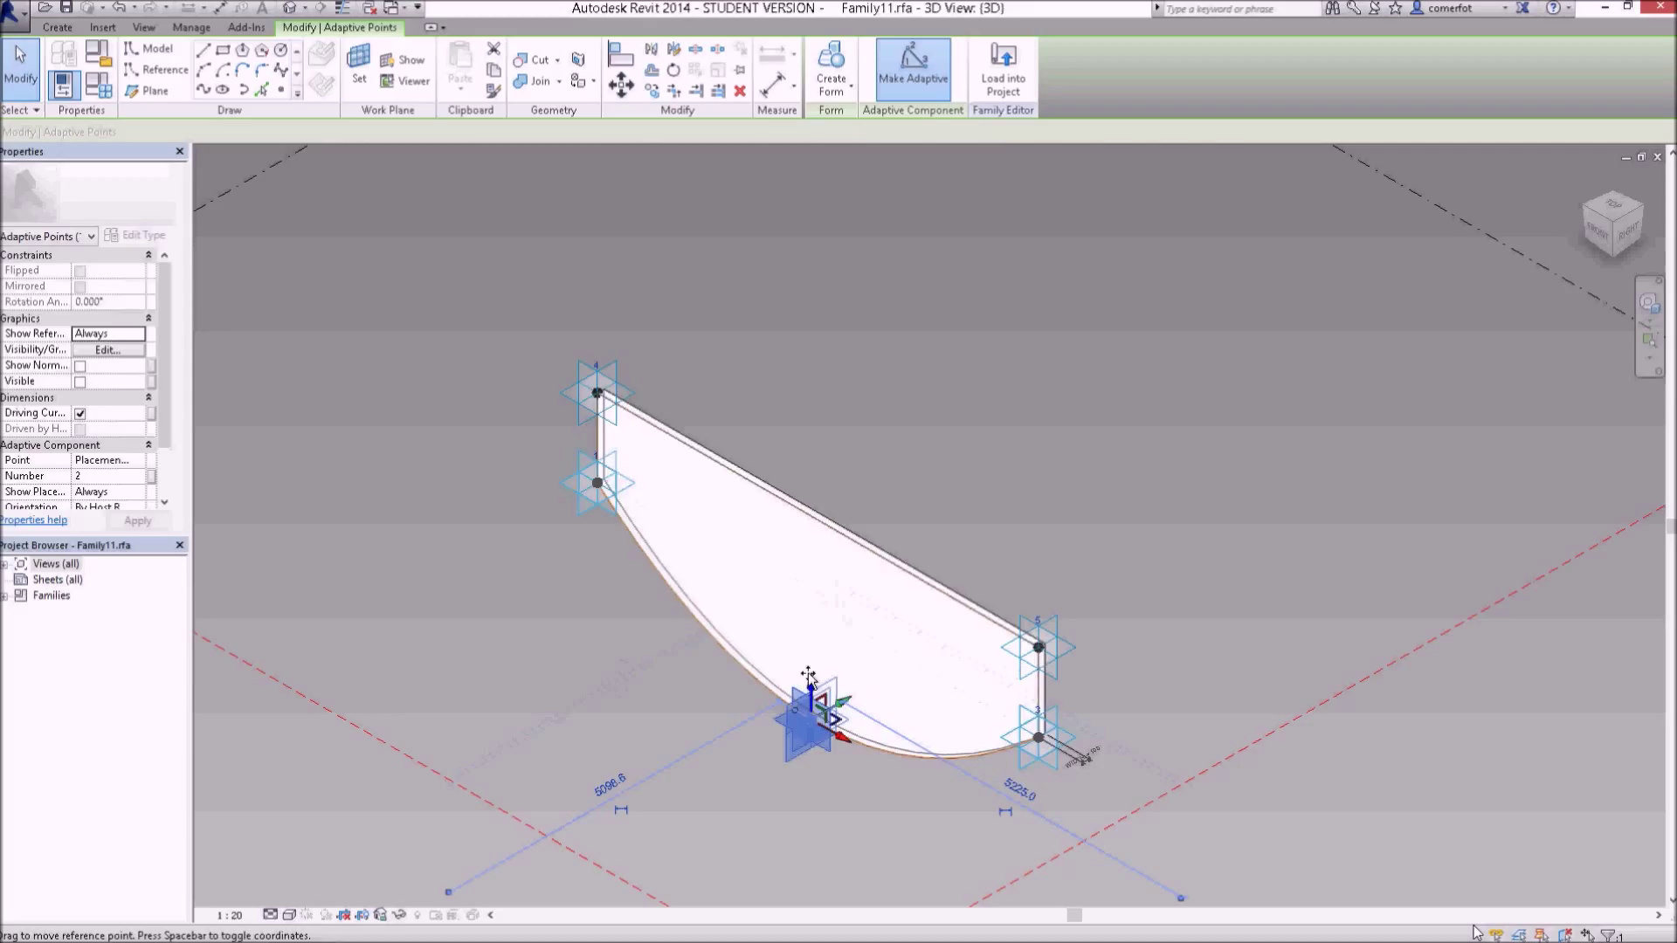
pyautogui.moveTo(807, 716); pyautogui.dragTo(807, 608)
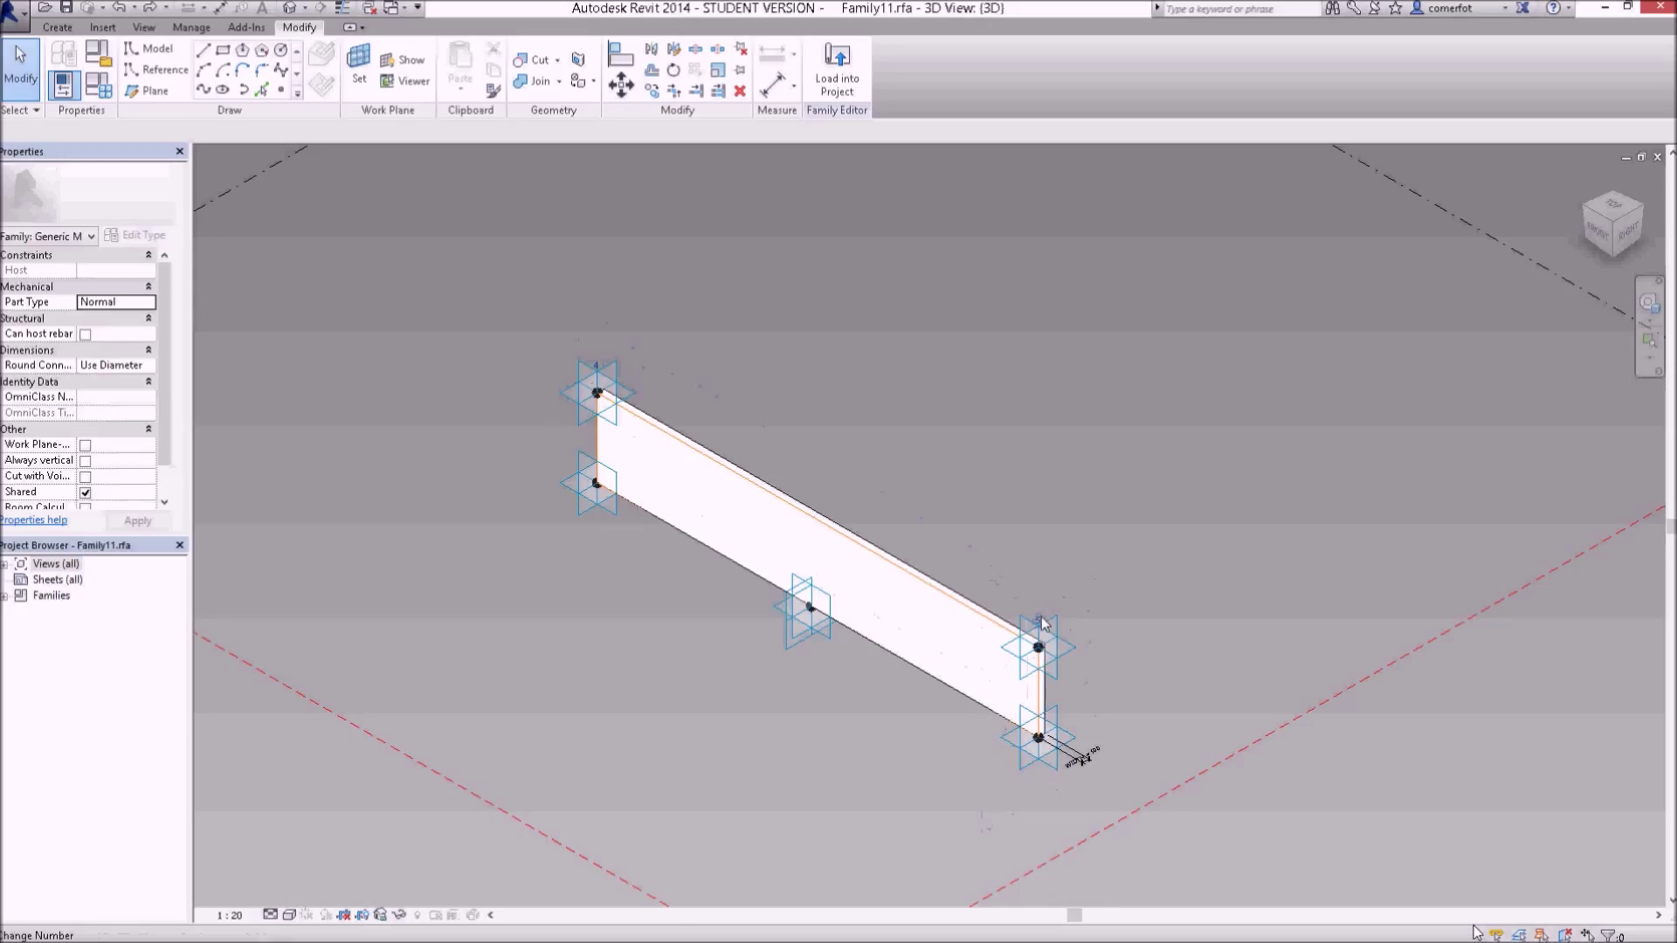
pyautogui.moveTo(1076, 526)
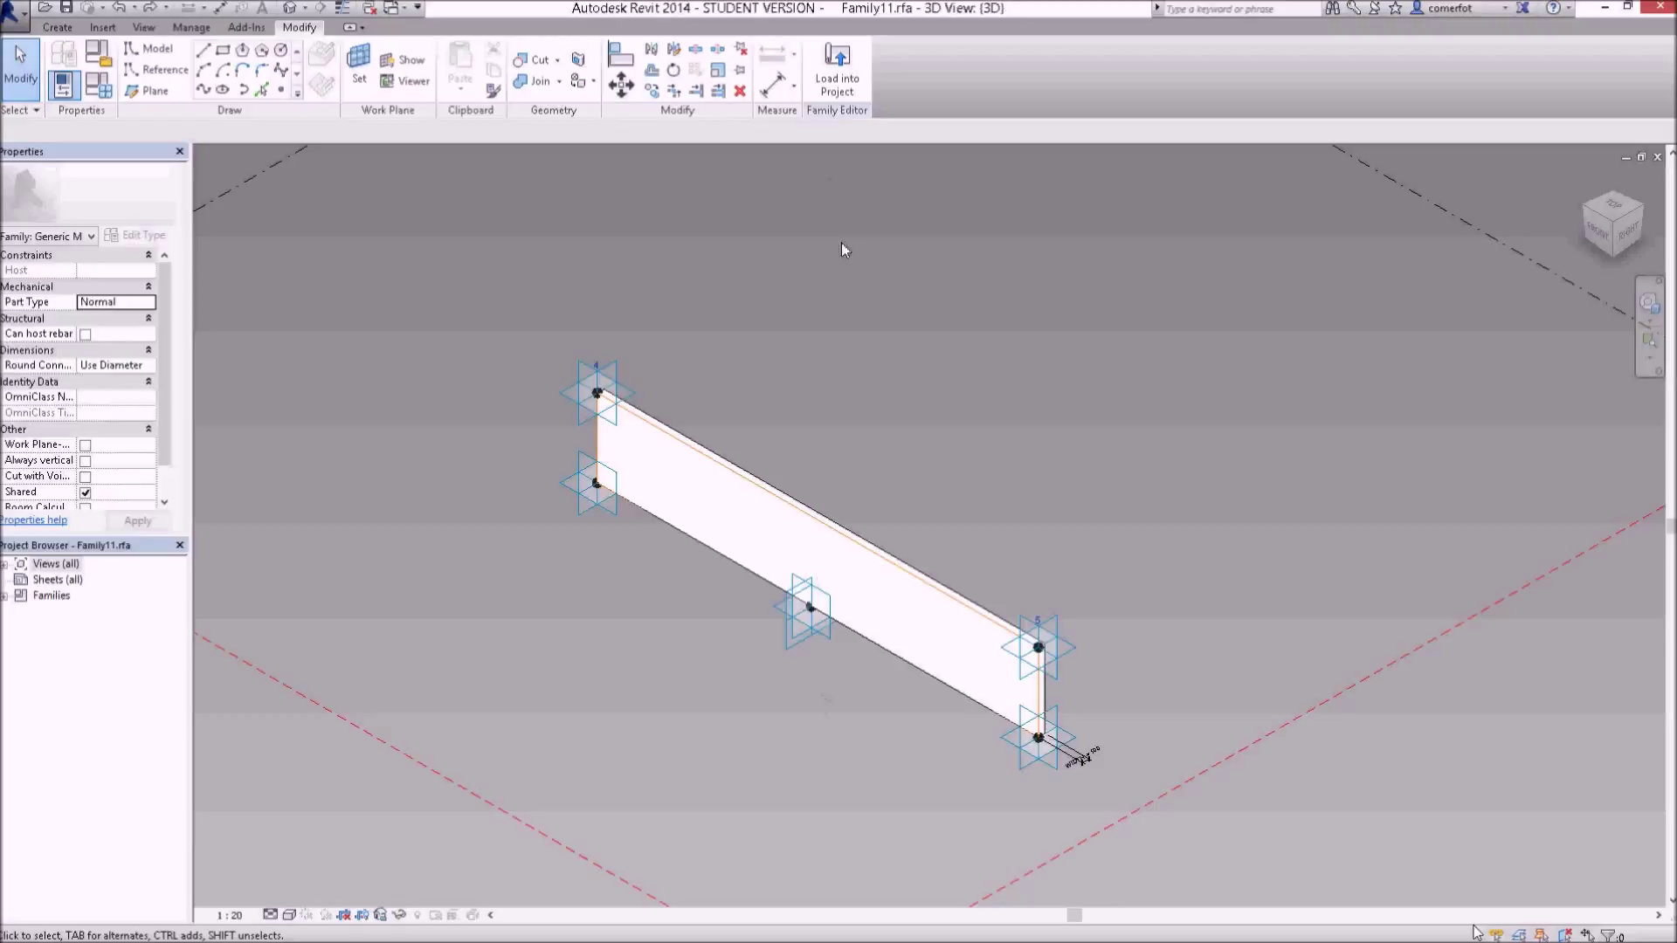
# Step: Load the edited family into PATTERN AND ADAPTIVE TUTORIAL.rvt
pyautogui.click(835, 56)
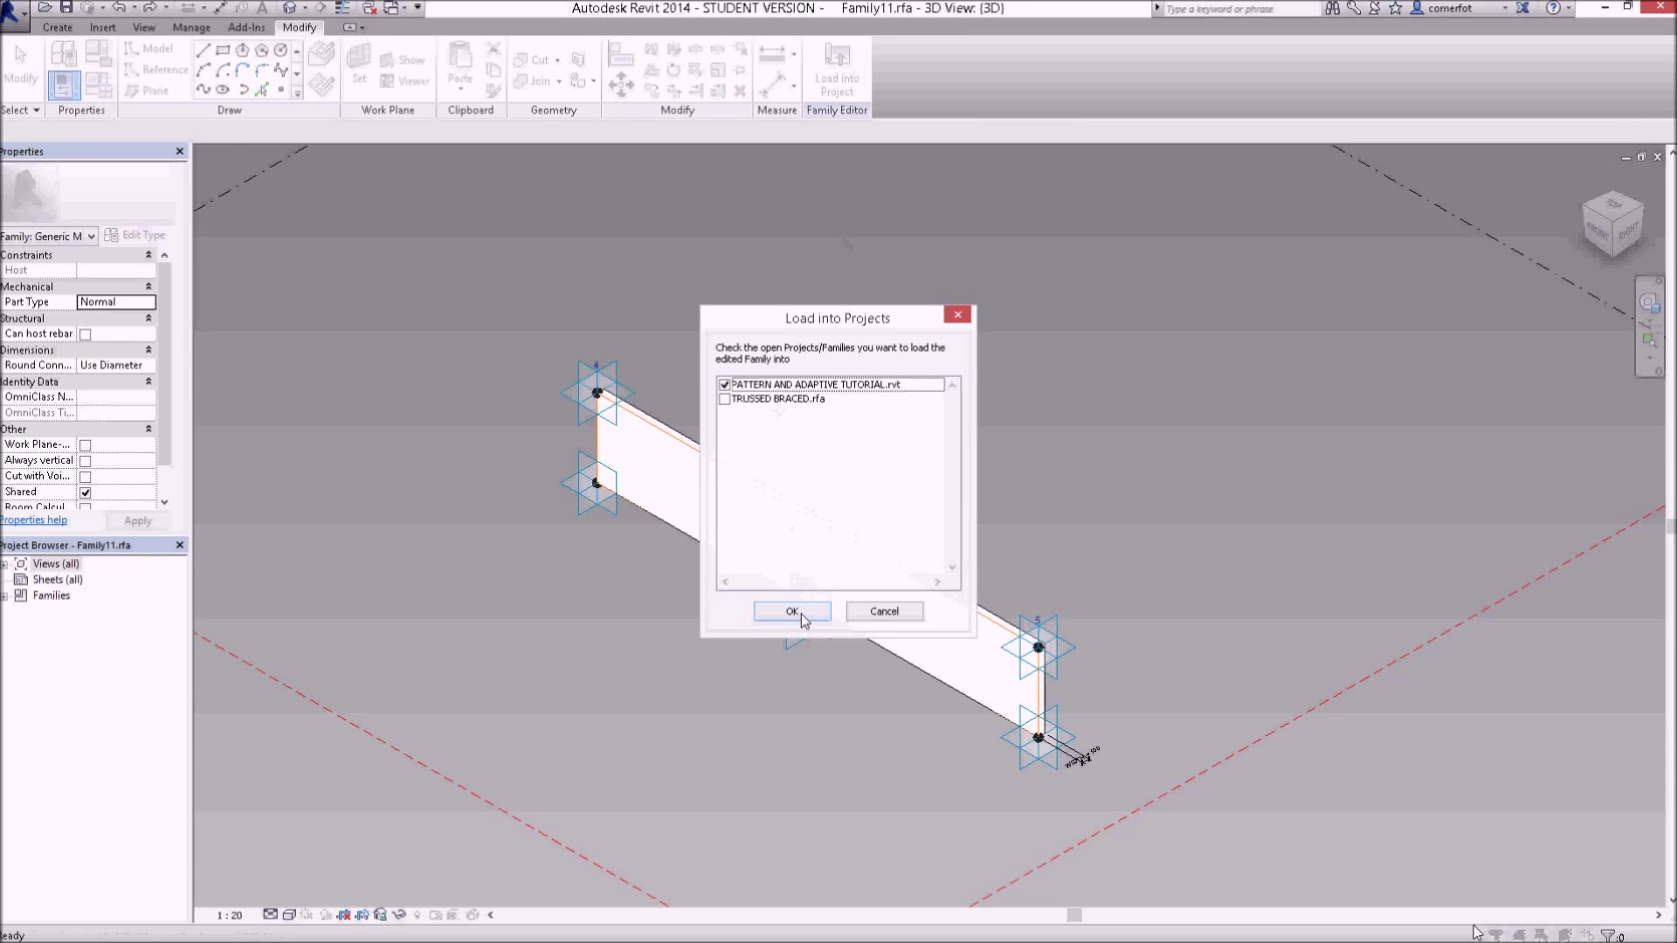
pyautogui.click(791, 612)
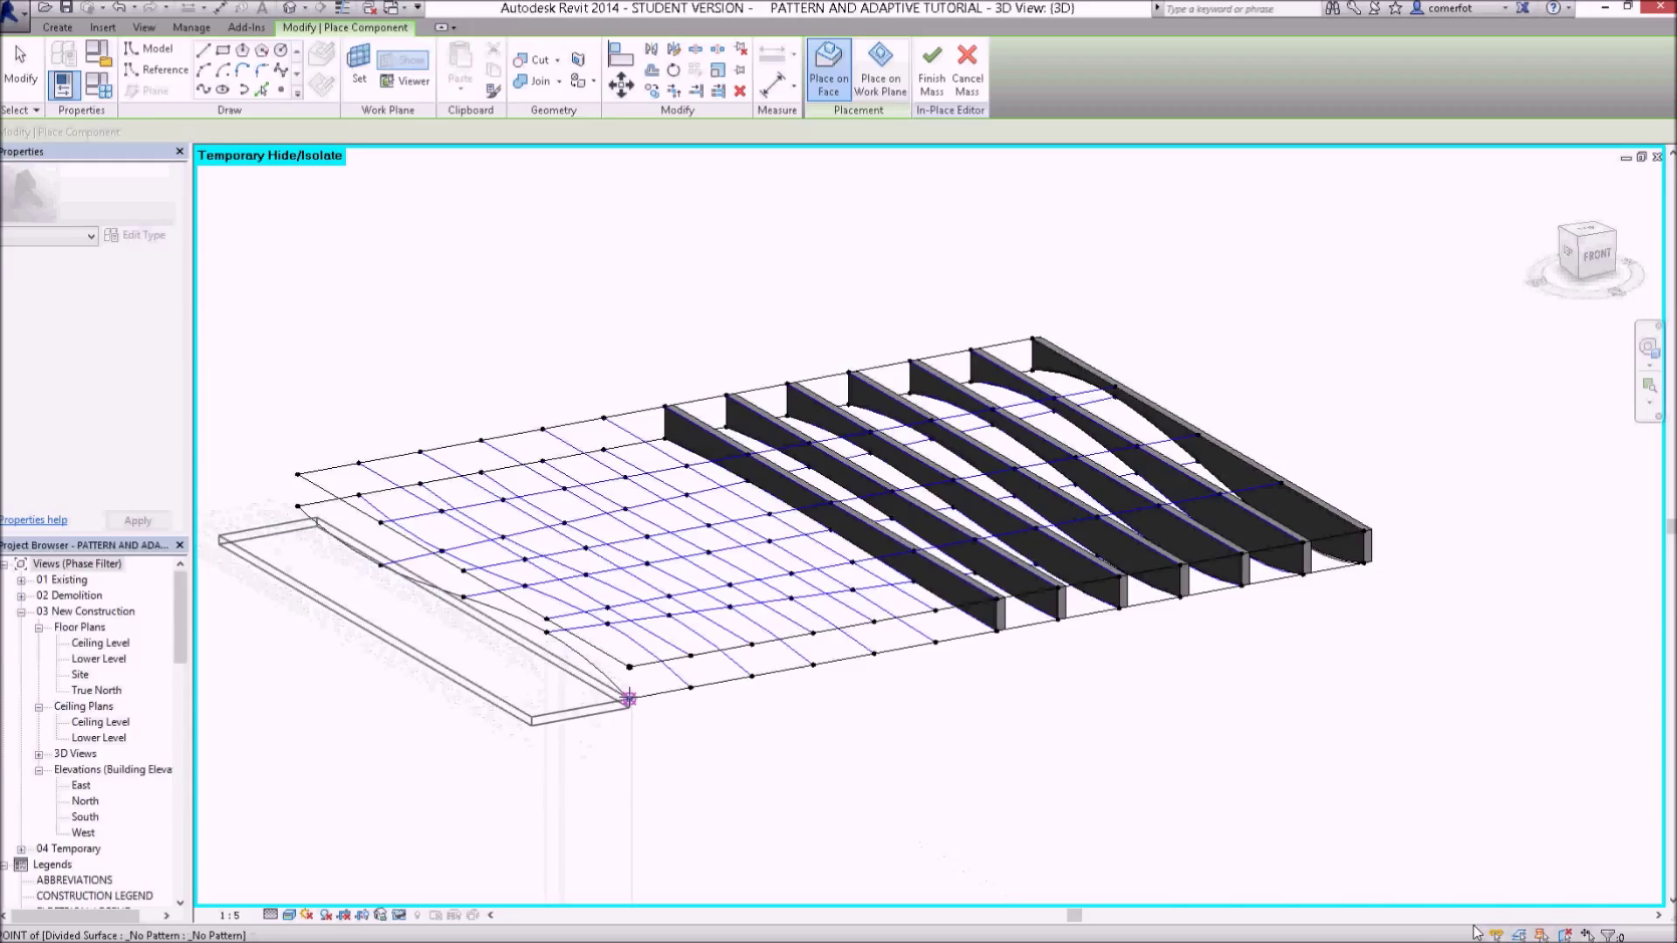
# Step: Place the curved joist on a grid node along the roof's front edge
pyautogui.click(629, 699)
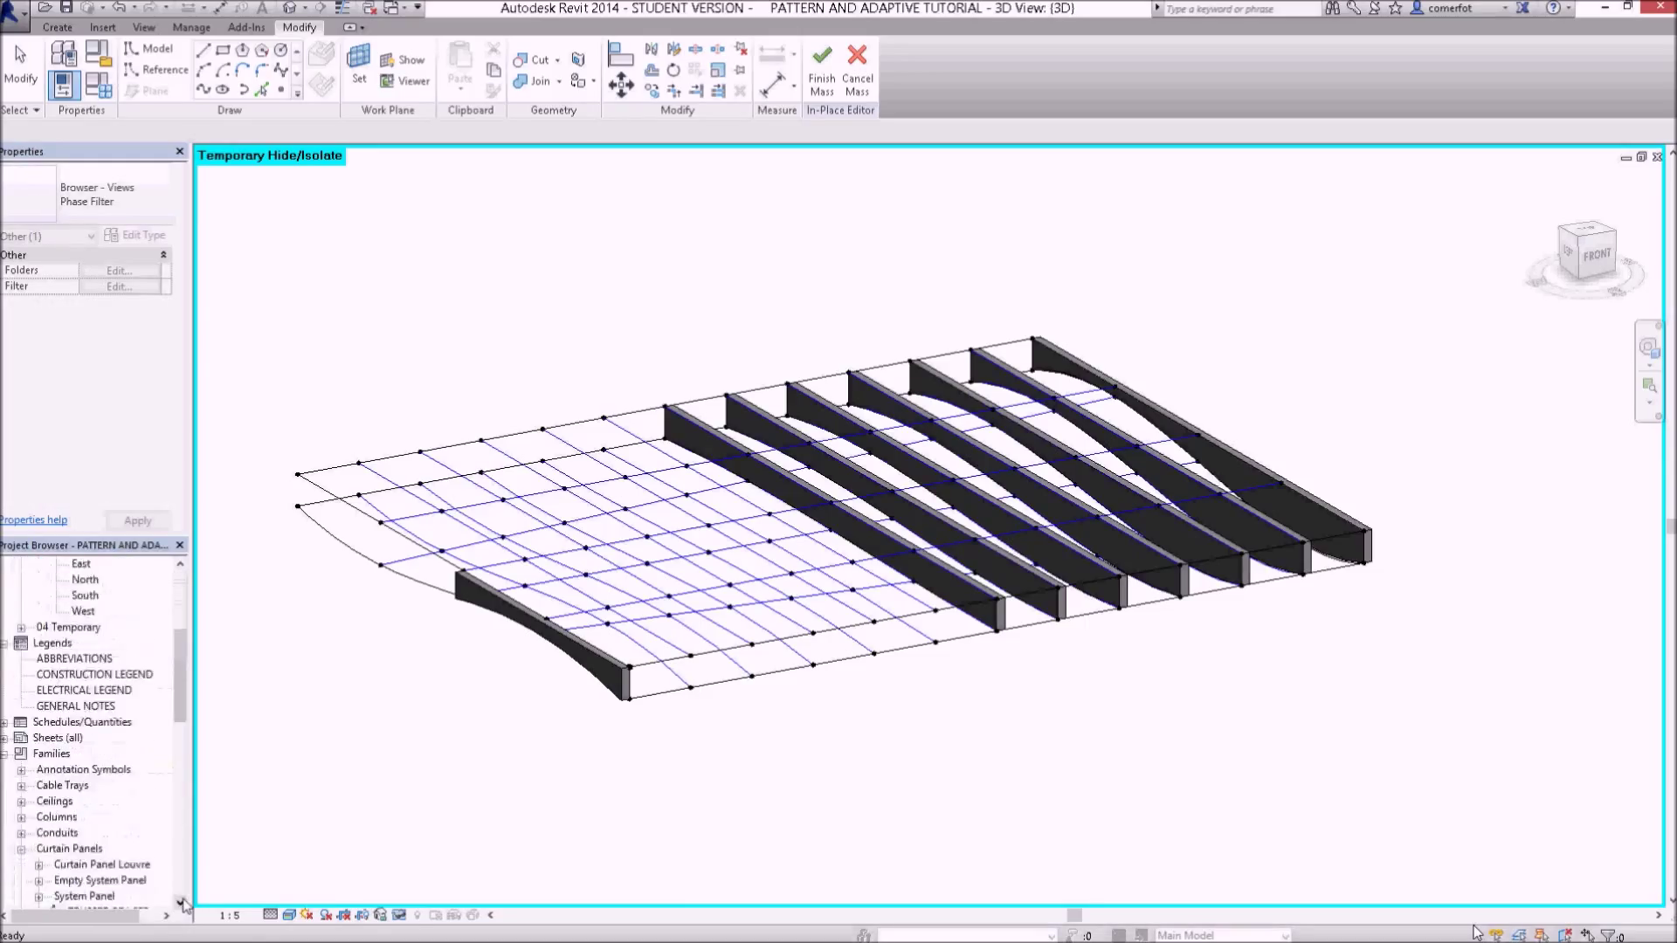
# Step: Rename the newly loaded Family11 family to 'ceiling joist 3' in the Project Browser
pyautogui.scroll(-3)
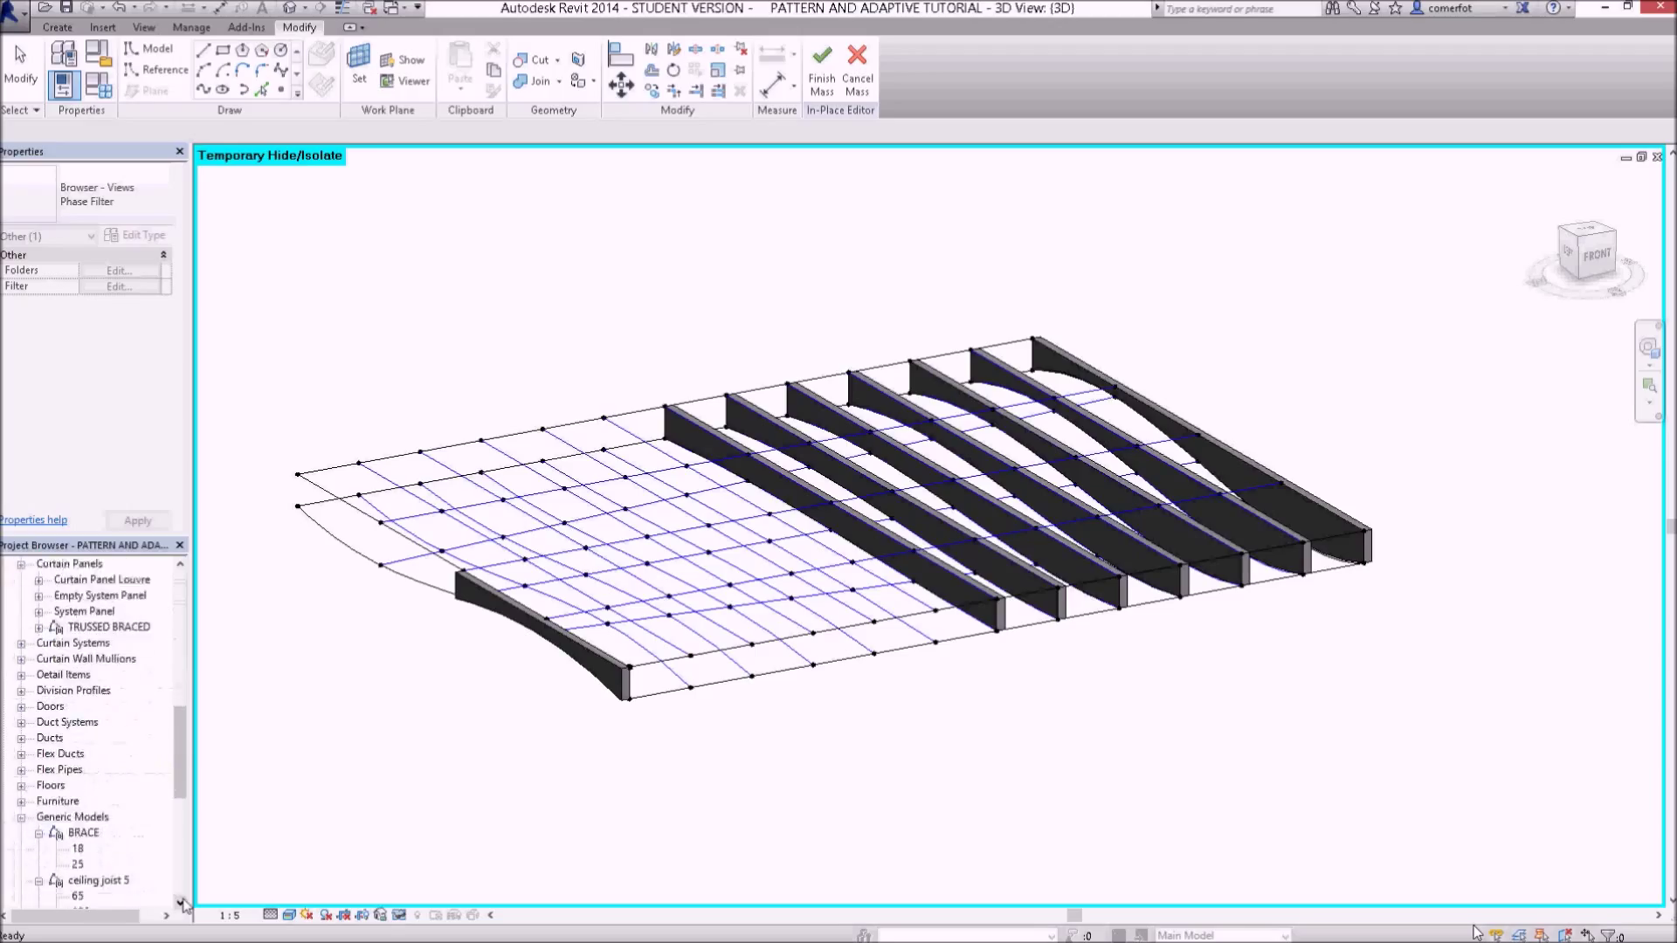
pyautogui.scroll(-3)
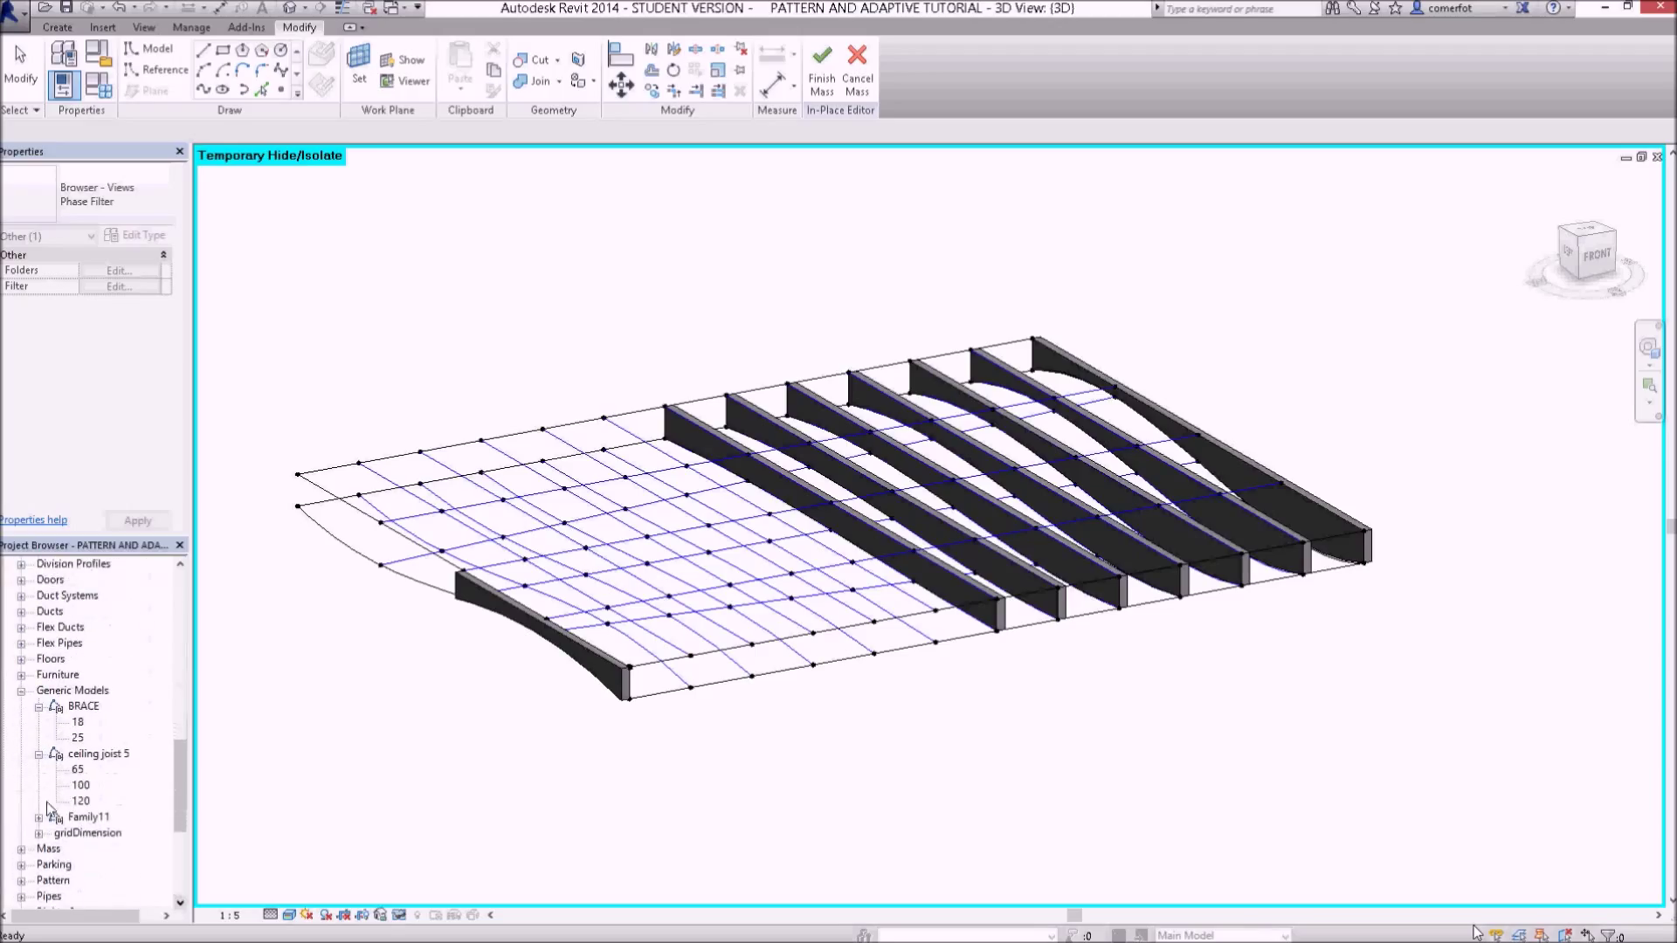
pyautogui.click(35, 817)
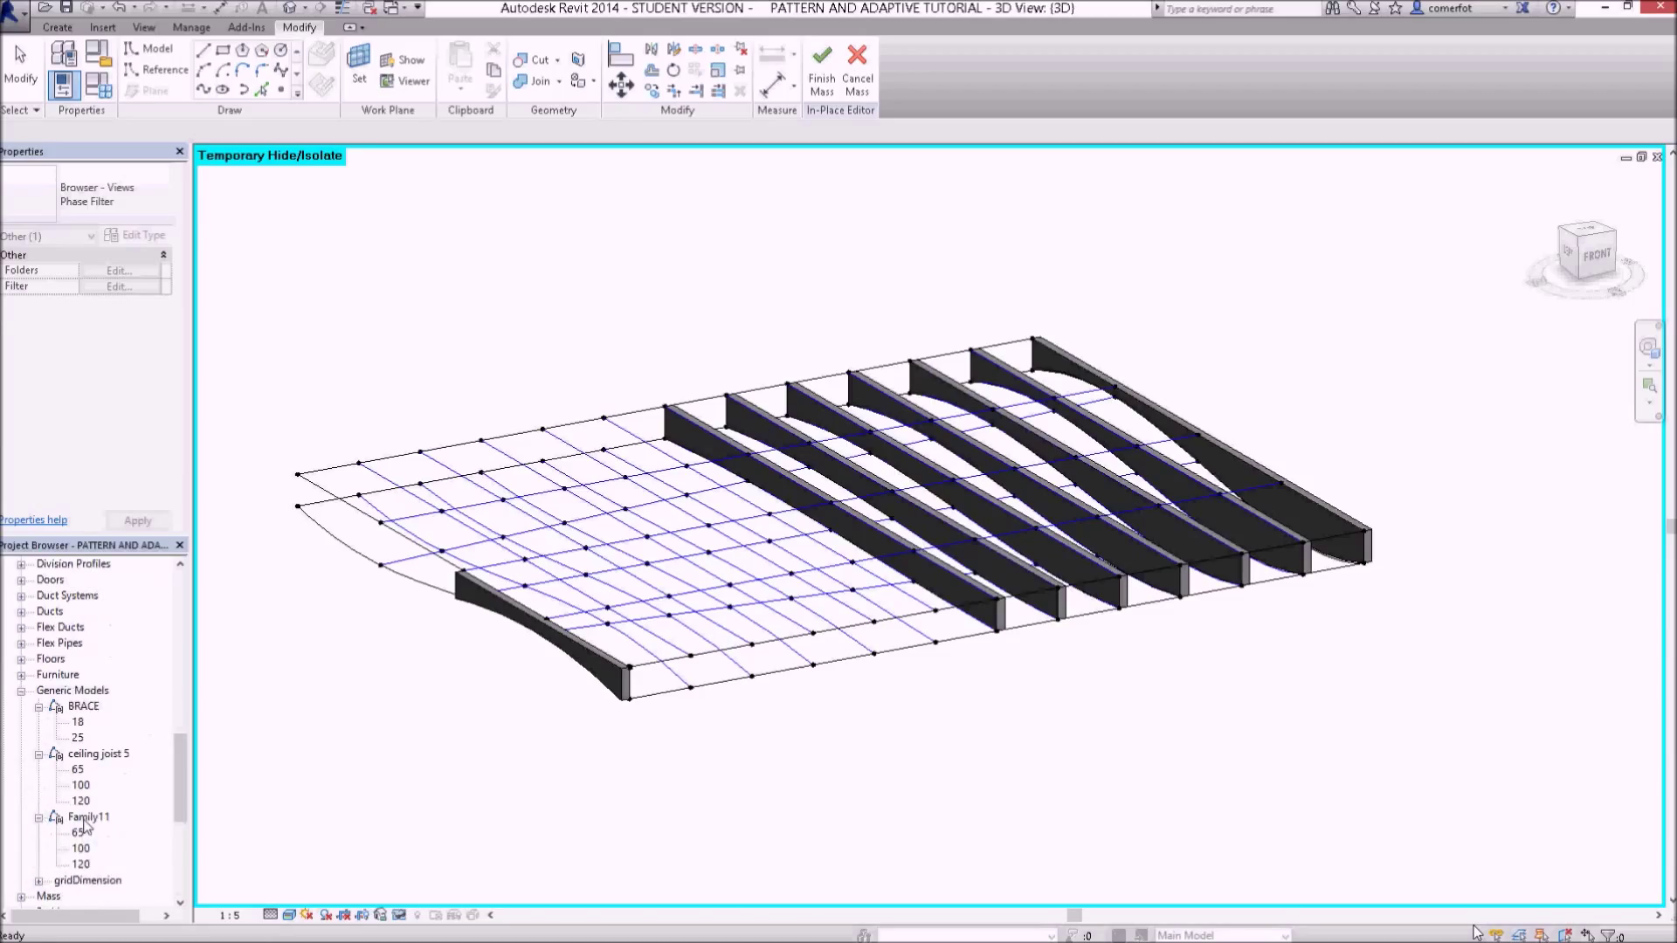
pyautogui.rightClick(87, 818)
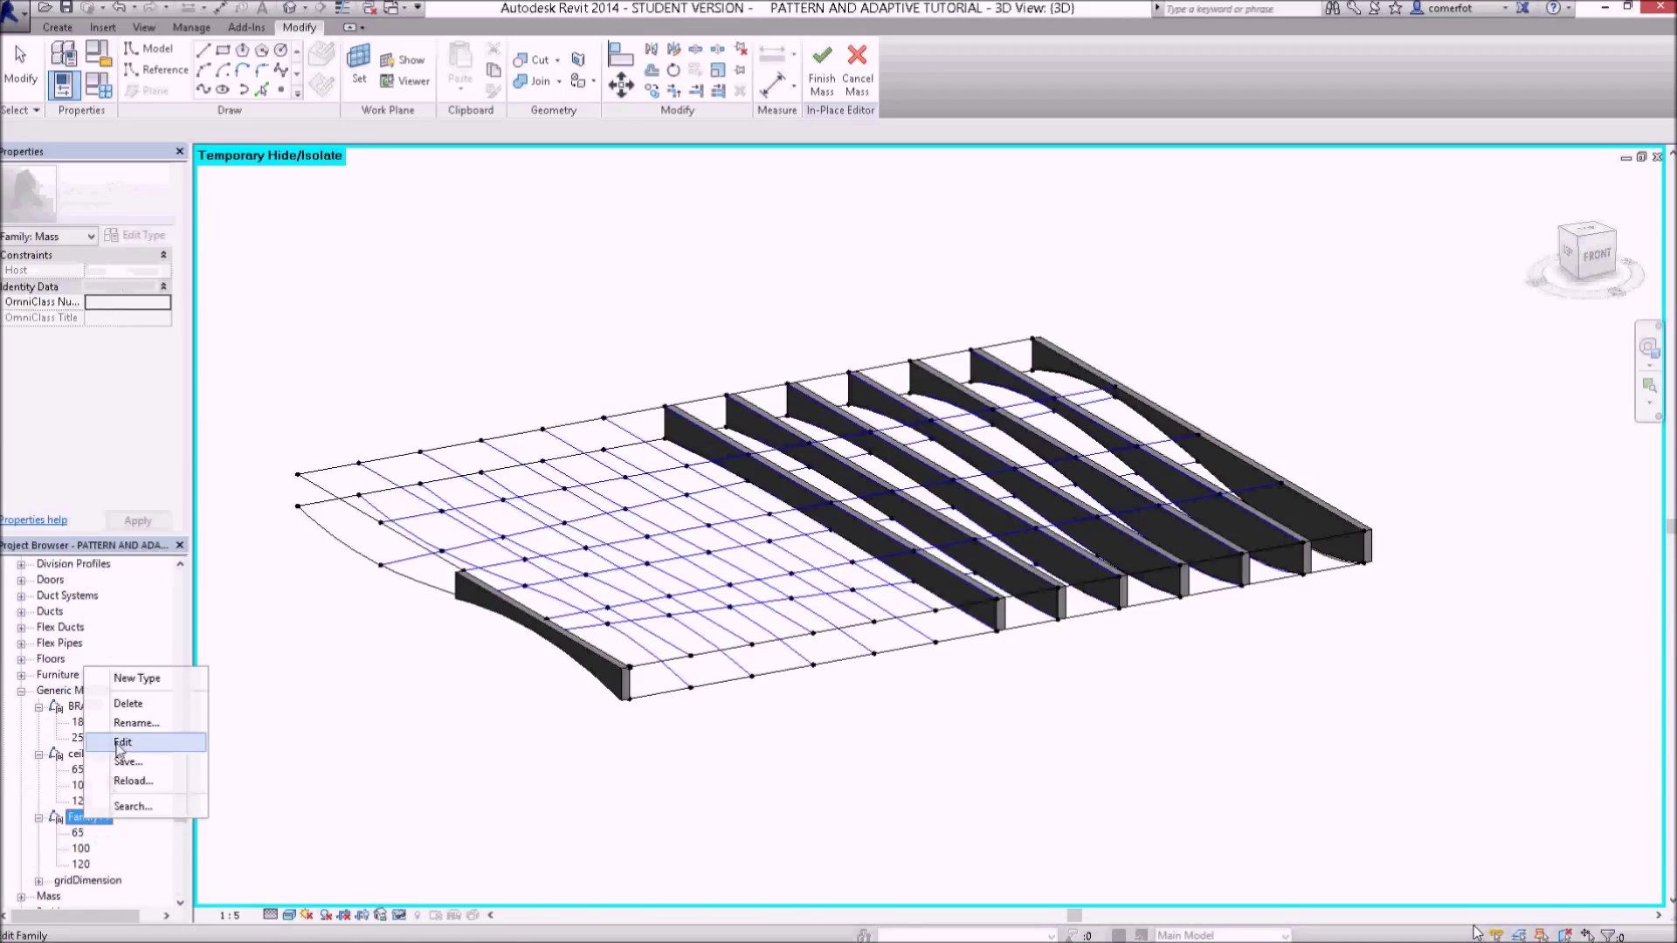
pyautogui.click(136, 723)
pyautogui.write('ceiling')
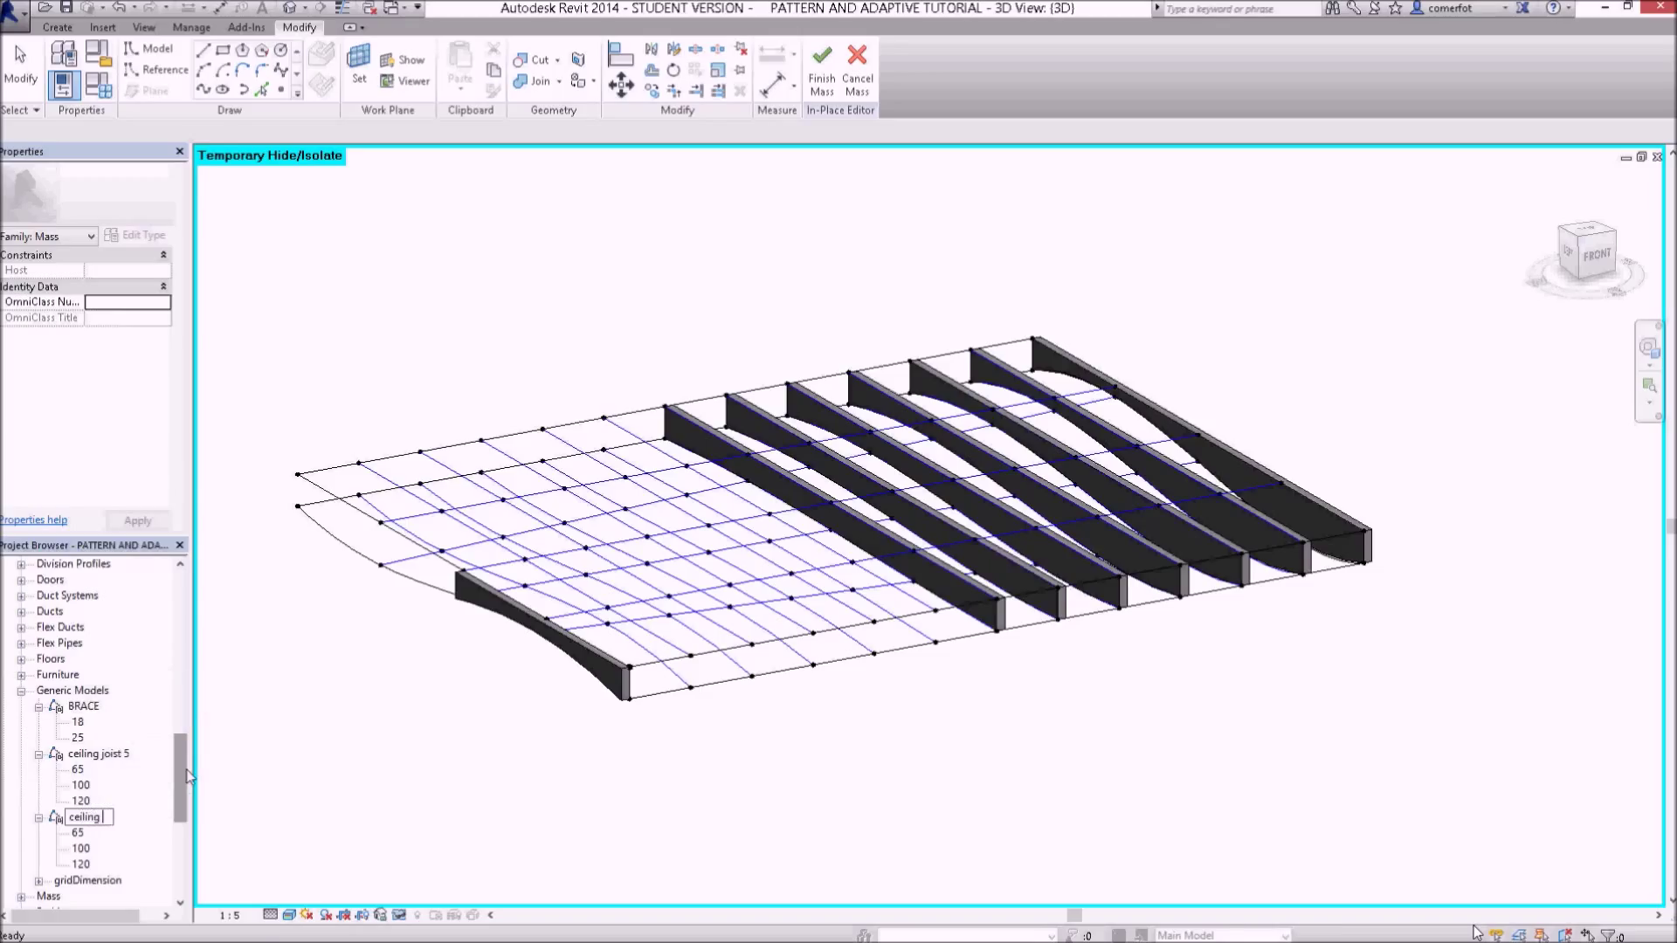
pyautogui.write('joist 3')
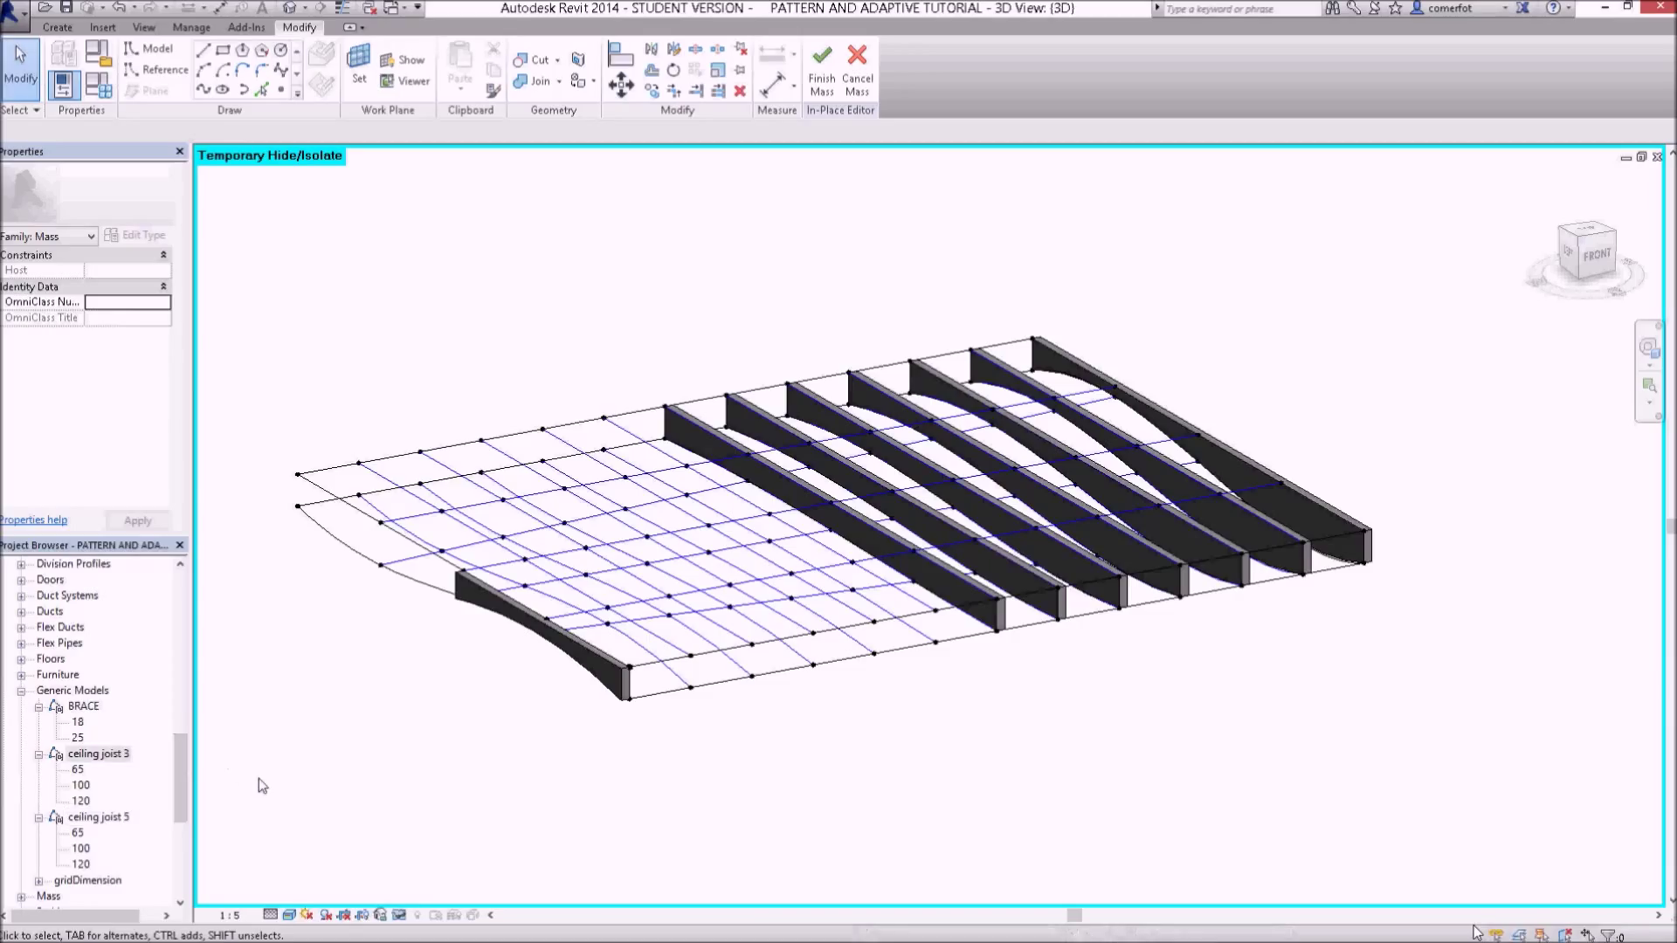
# Step: Select the 100 type of ceiling joist 5 for placement on the roof grid
pyautogui.click(74, 831)
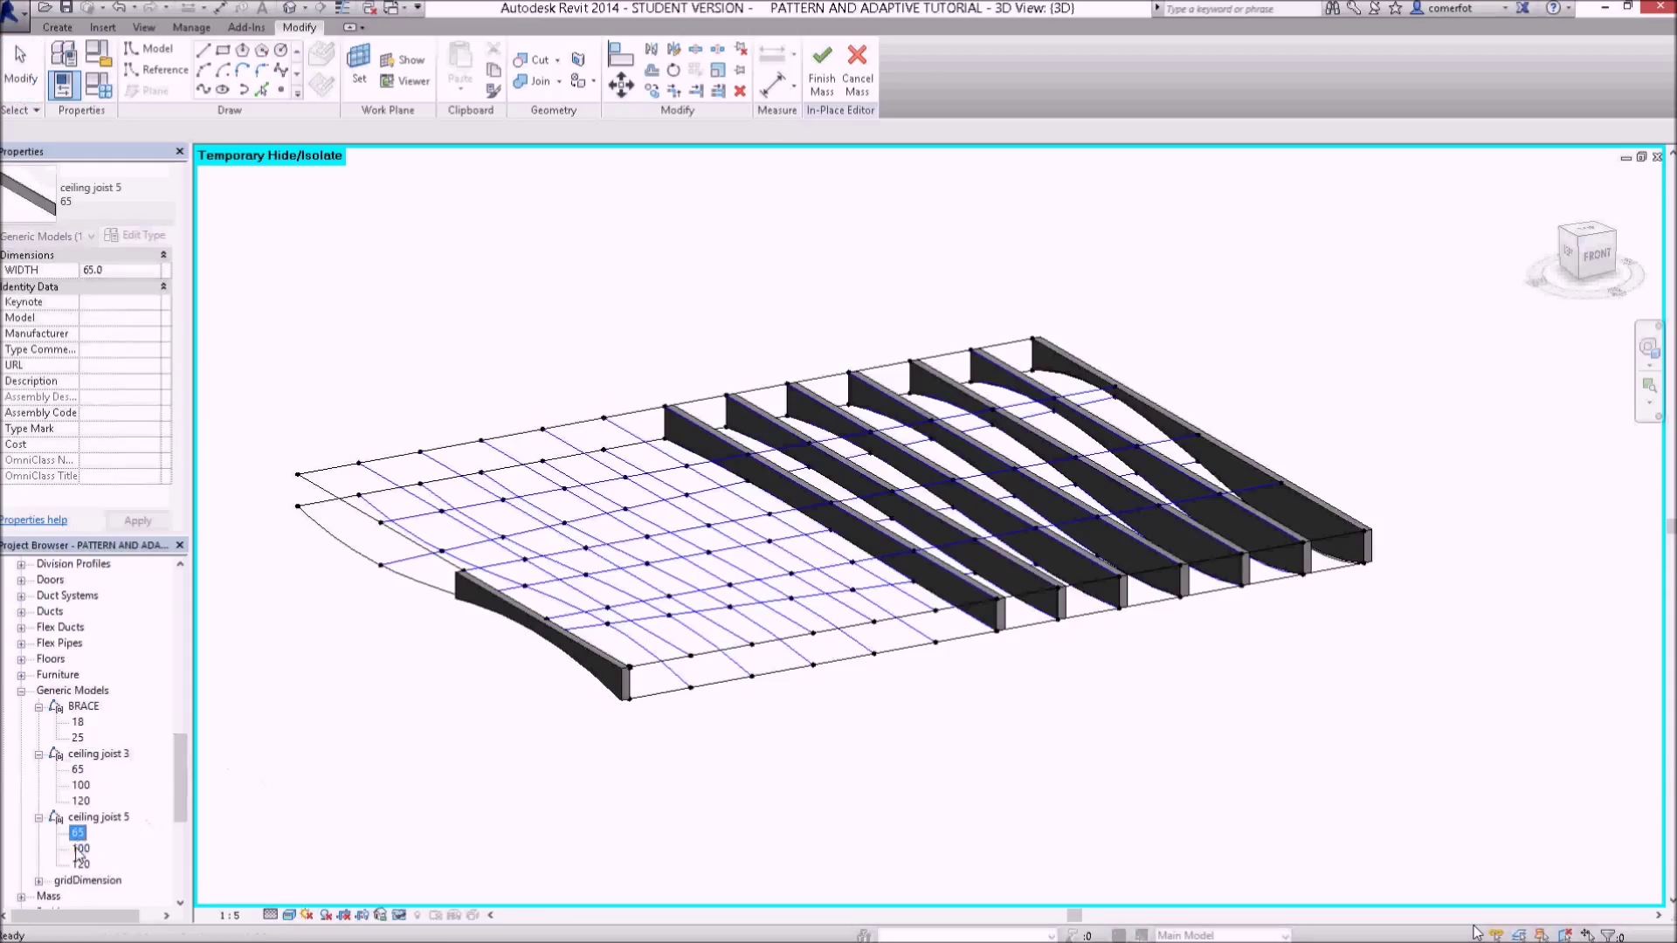
pyautogui.click(68, 849)
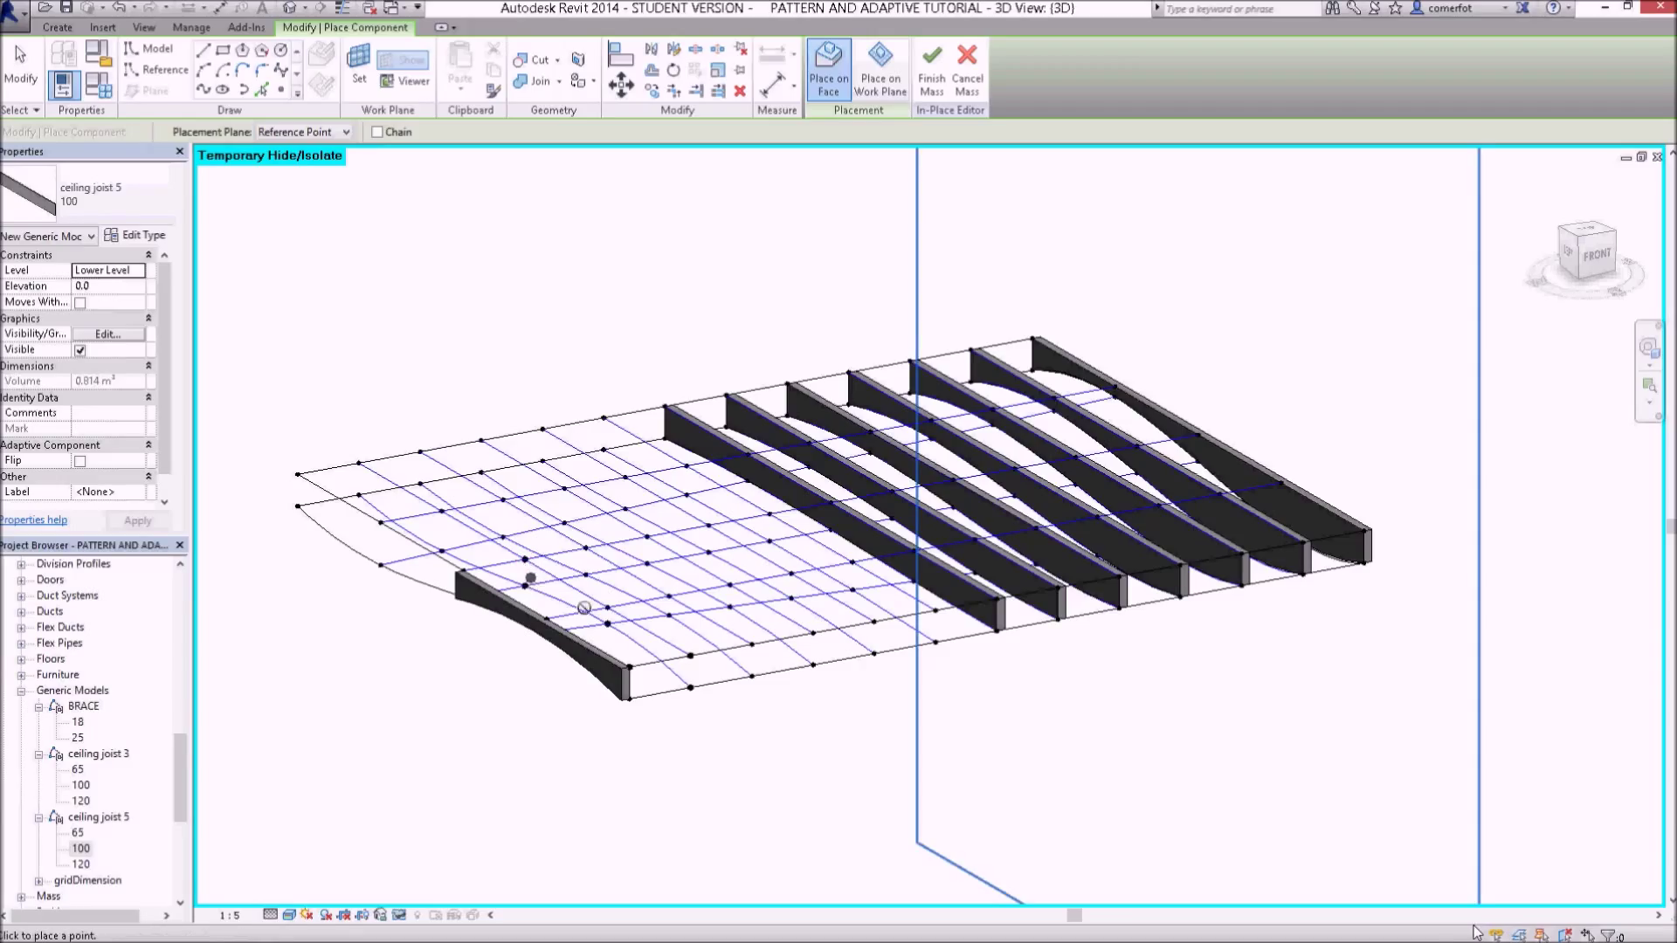
pyautogui.moveTo(702, 695)
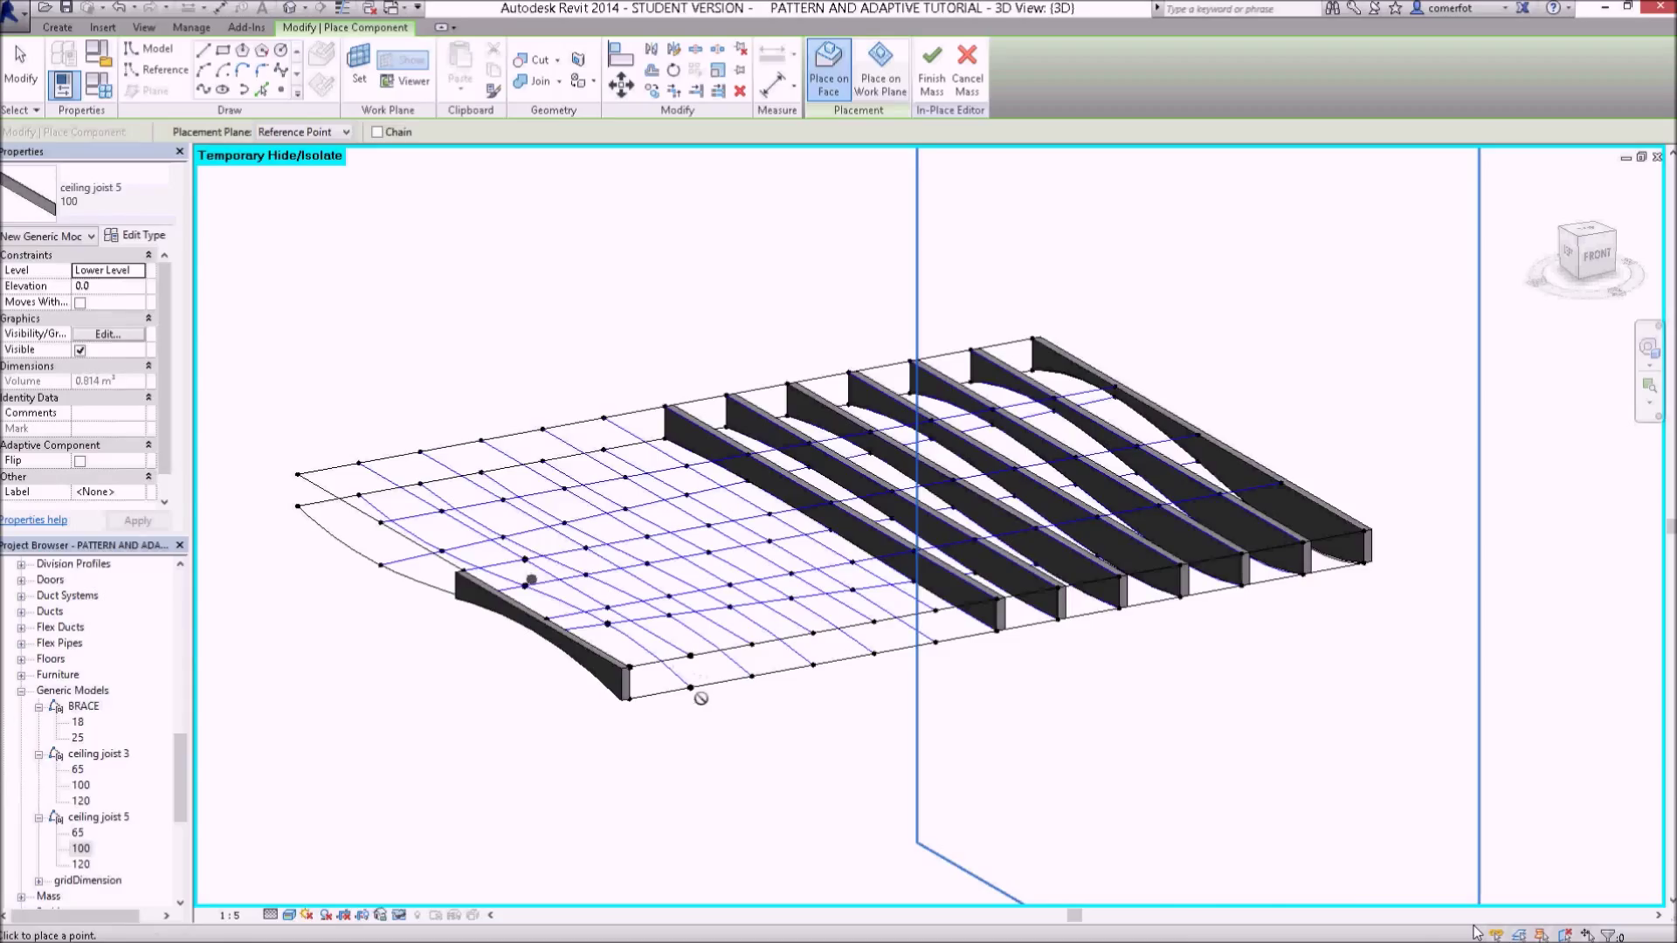